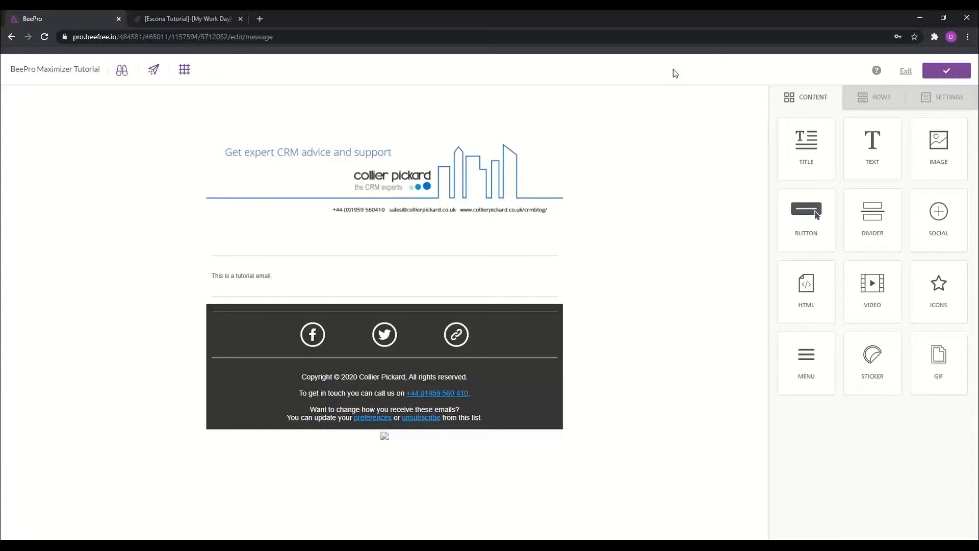
{"action": "mouse_move", "coordinate": [662, 75]}
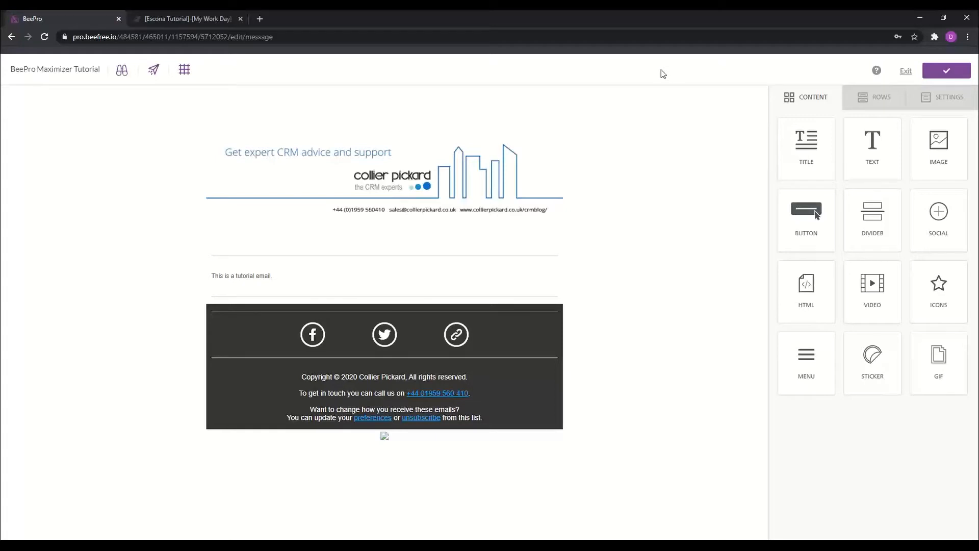
{"action": "mouse_move", "coordinate": [696, 84]}
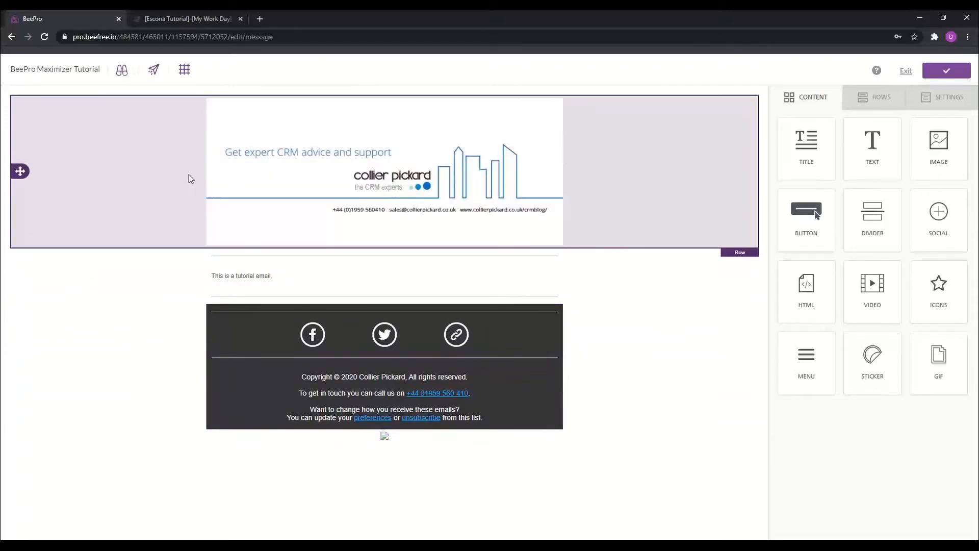
- Exit the BeePro editor and download the tutorial email's HTML as a file
{"action": "left_click", "coordinate": [946, 70]}
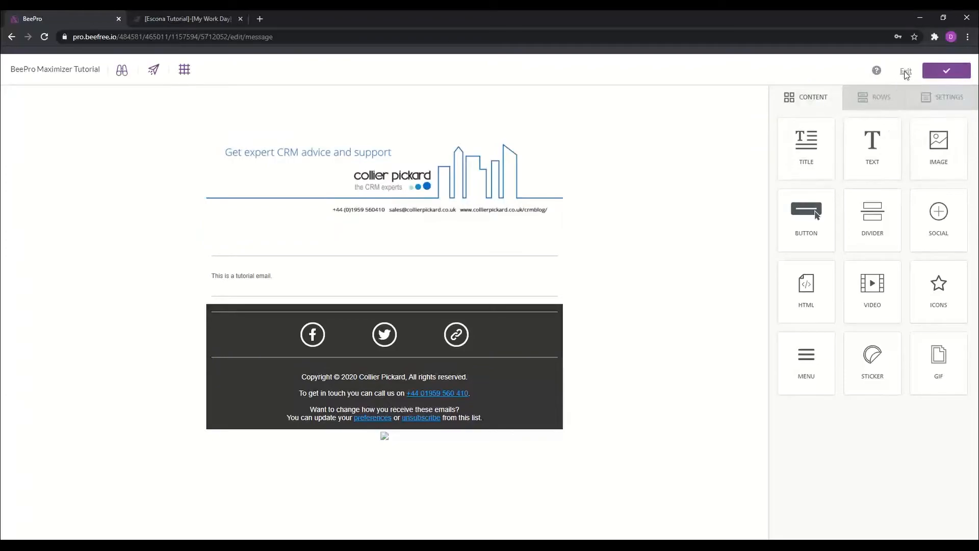
{"action": "left_click", "coordinate": [905, 70]}
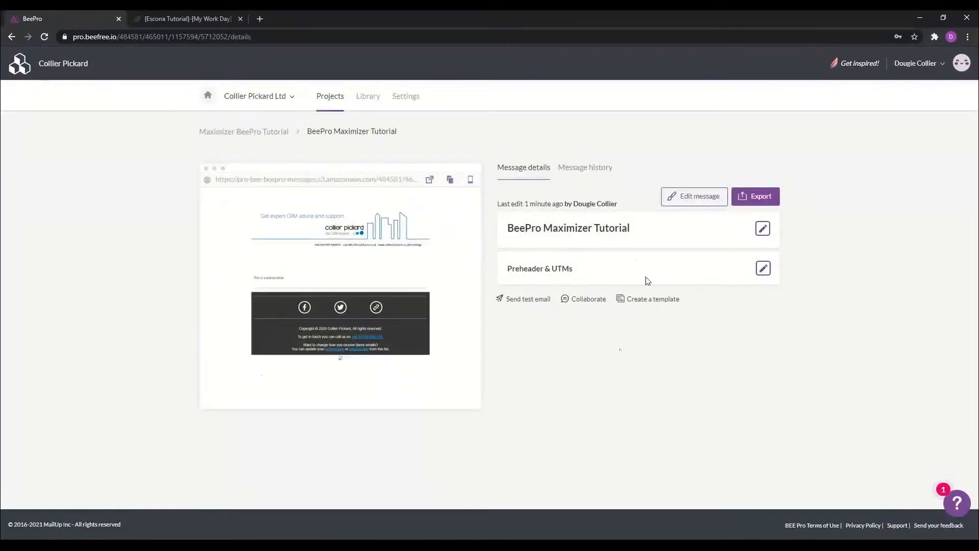
{"action": "left_click", "coordinate": [755, 195]}
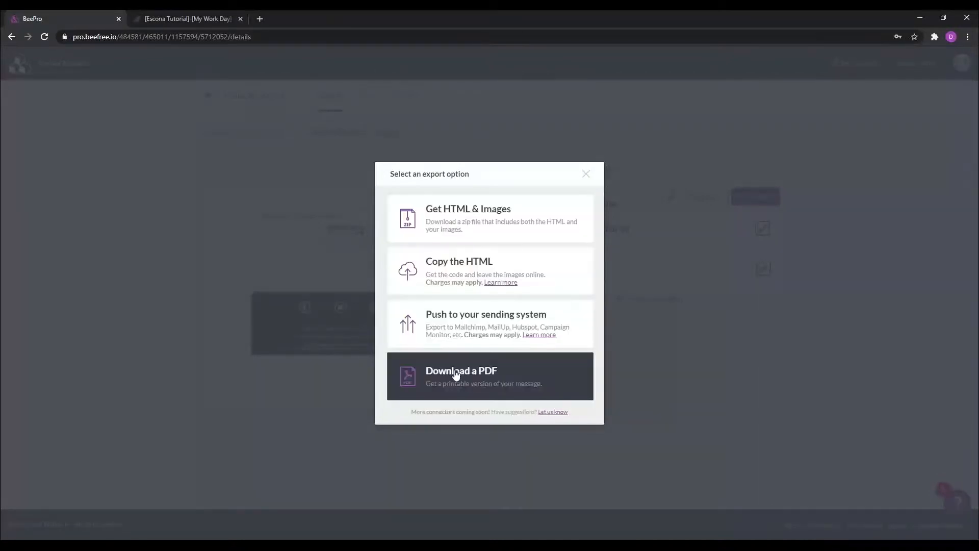
{"action": "mouse_move", "coordinate": [469, 339]}
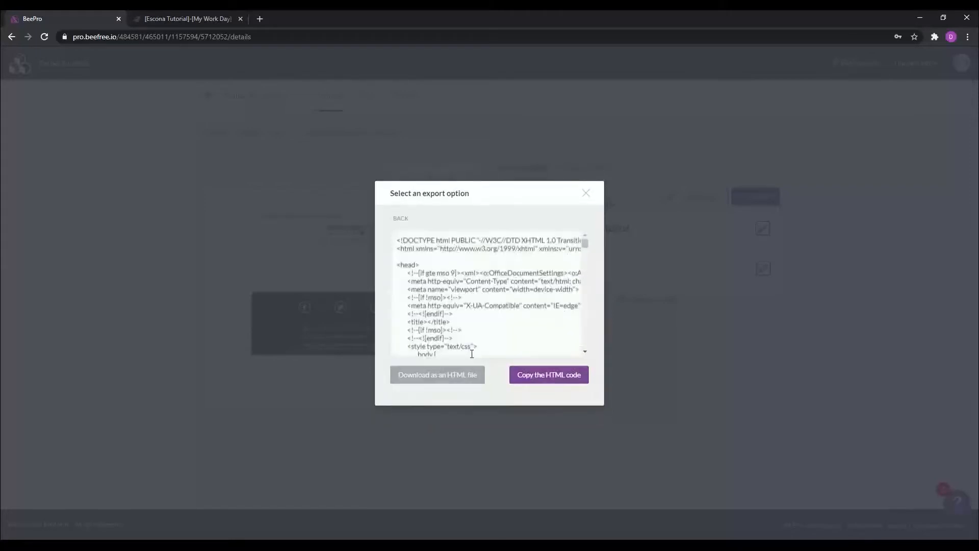
{"action": "left_click", "coordinate": [437, 373]}
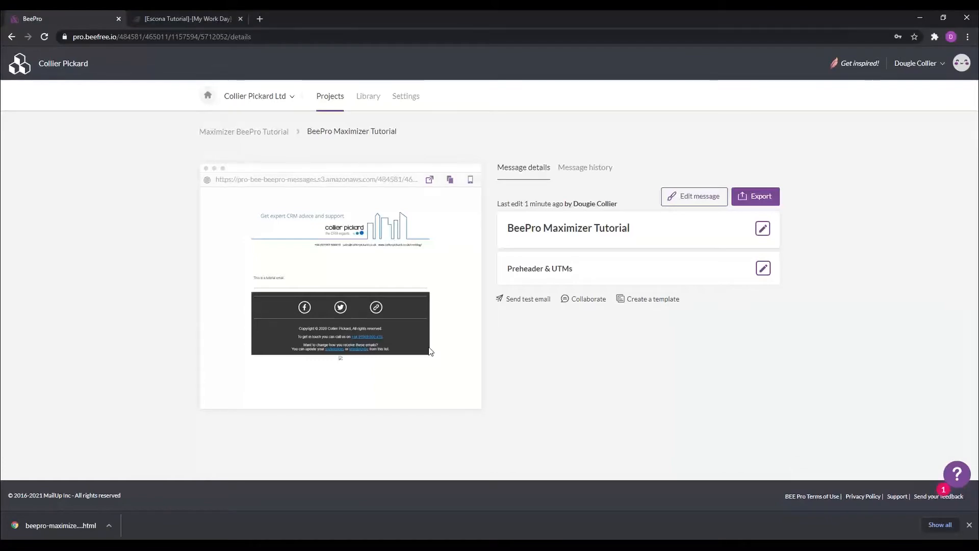
{"action": "left_click", "coordinate": [187, 19]}
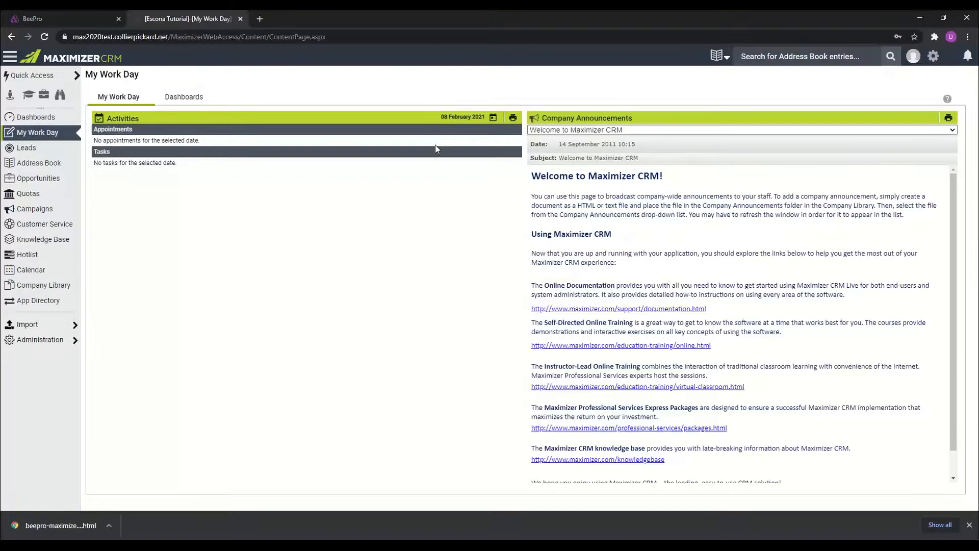
{"action": "mouse_move", "coordinate": [401, 84]}
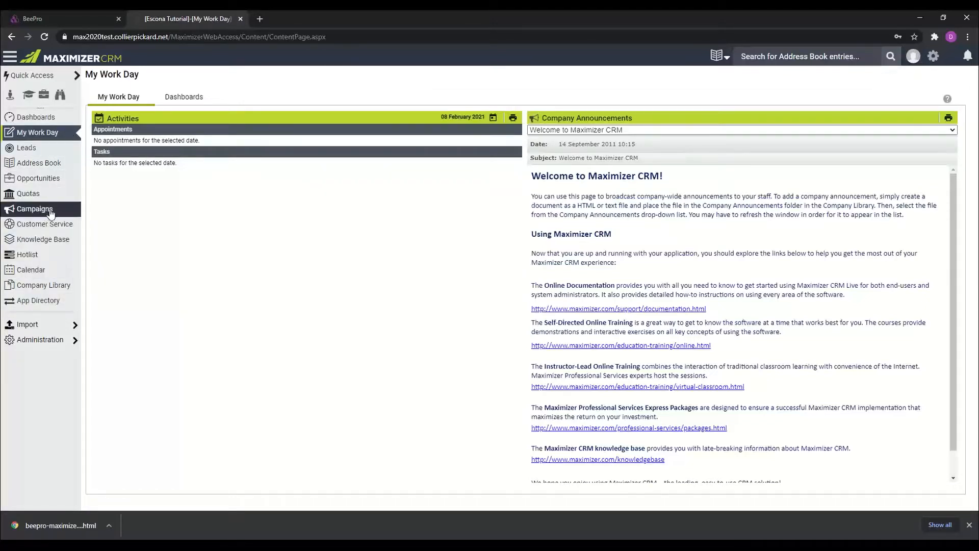
- Open the Campaigns list from the sidebar and display its Edit menu
{"action": "left_click", "coordinate": [35, 208]}
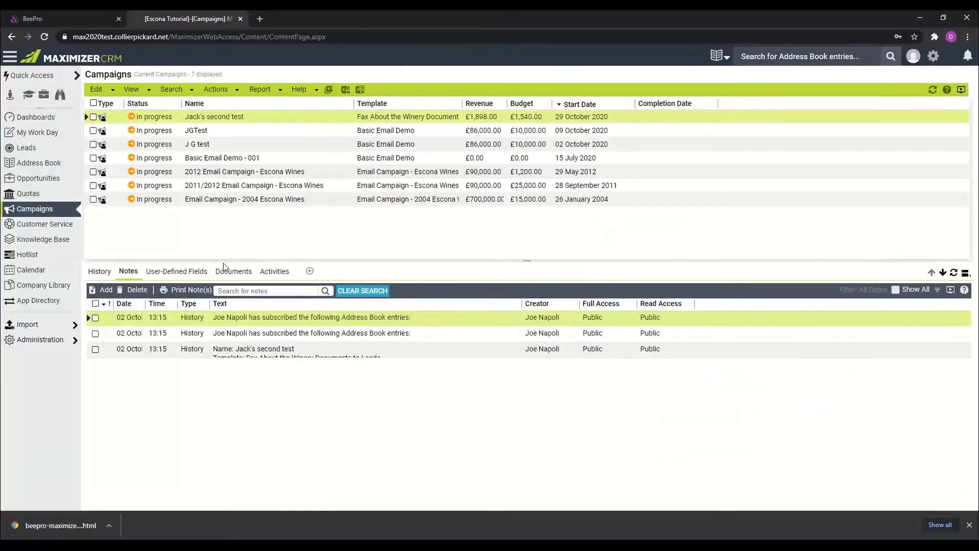
{"action": "left_click", "coordinate": [95, 89]}
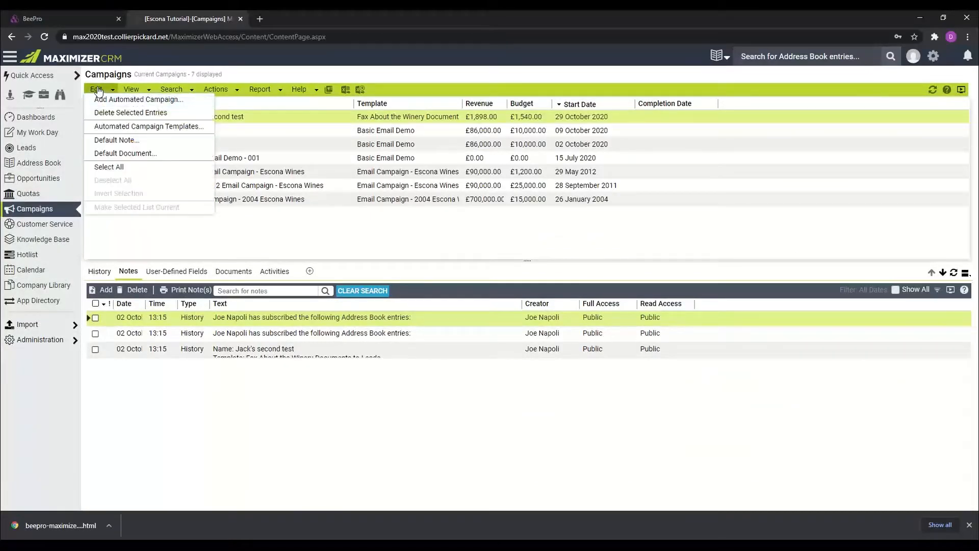
- Add an automated campaign named '20210208_Maximizer BeePro Tutorial' and request a new template
{"action": "left_click", "coordinate": [138, 98]}
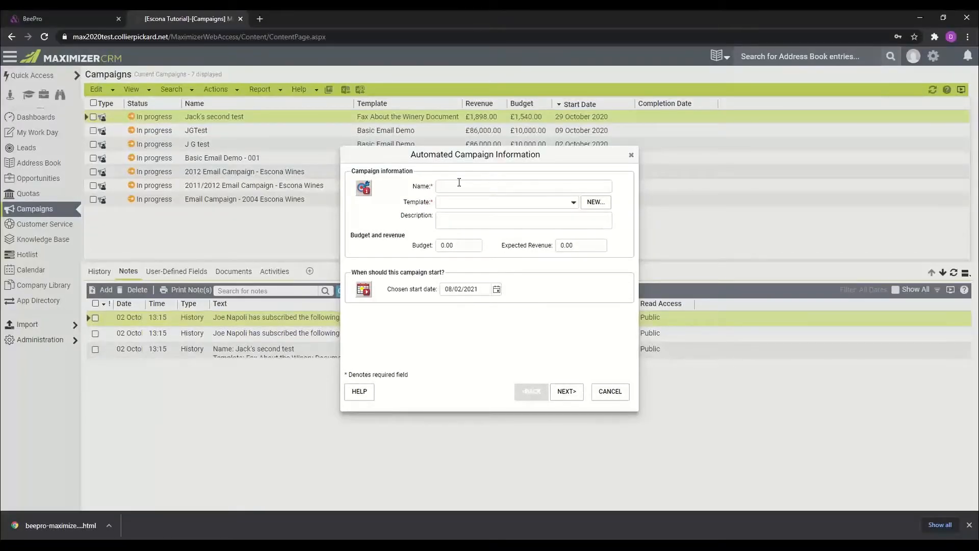
{"action": "type", "text": "2210"}
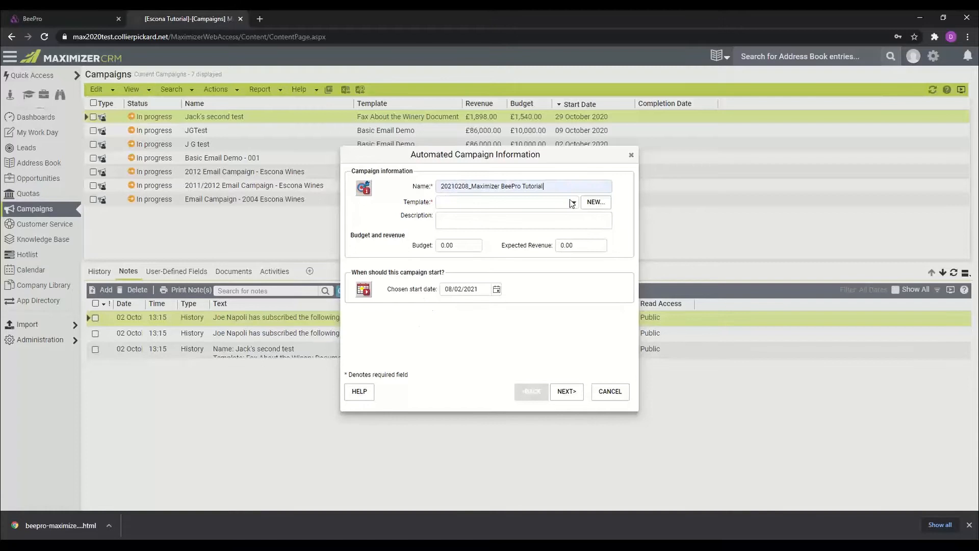
{"action": "mouse_move", "coordinate": [565, 199]}
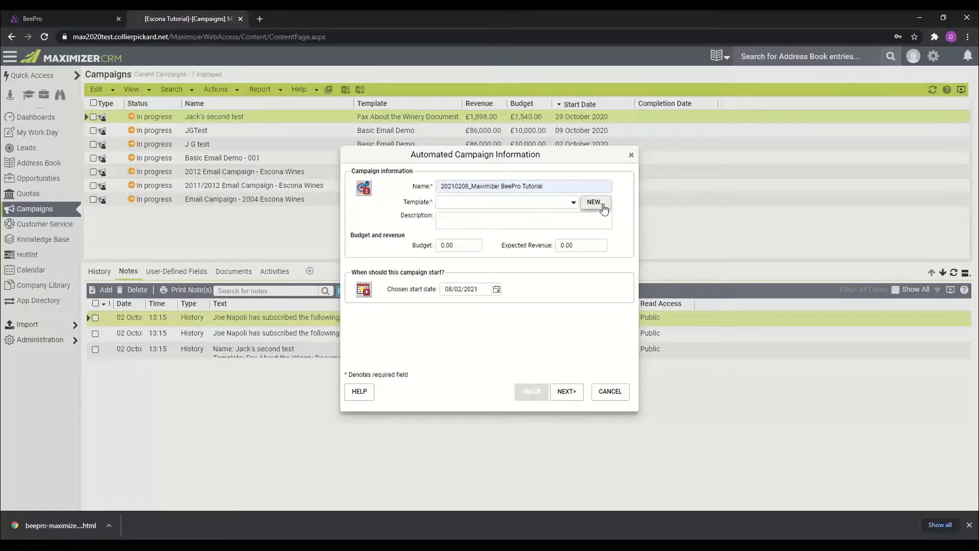
{"action": "left_click", "coordinate": [594, 202]}
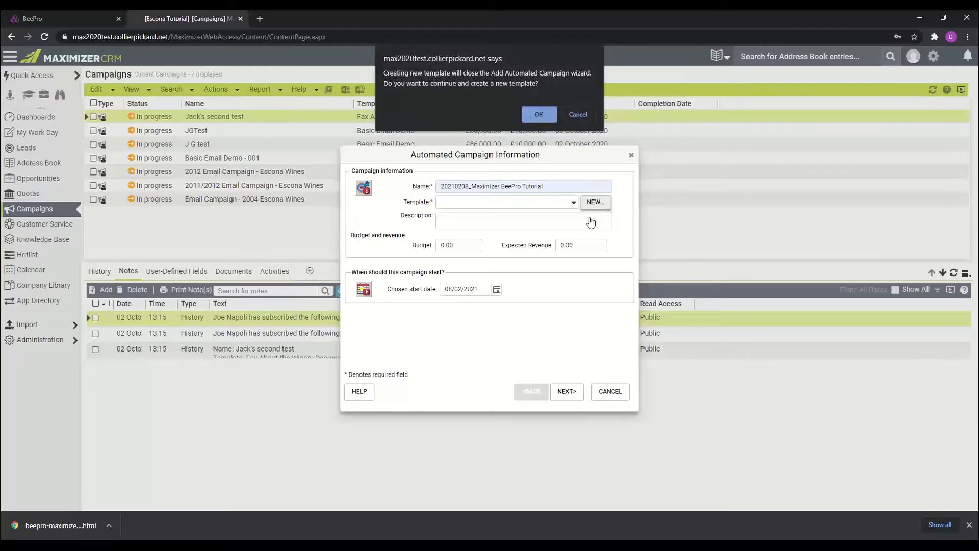
- Create a blank template '20210208_Maximizer BeePro Tutorial' and advance to the Activities step
{"action": "left_click", "coordinate": [538, 115]}
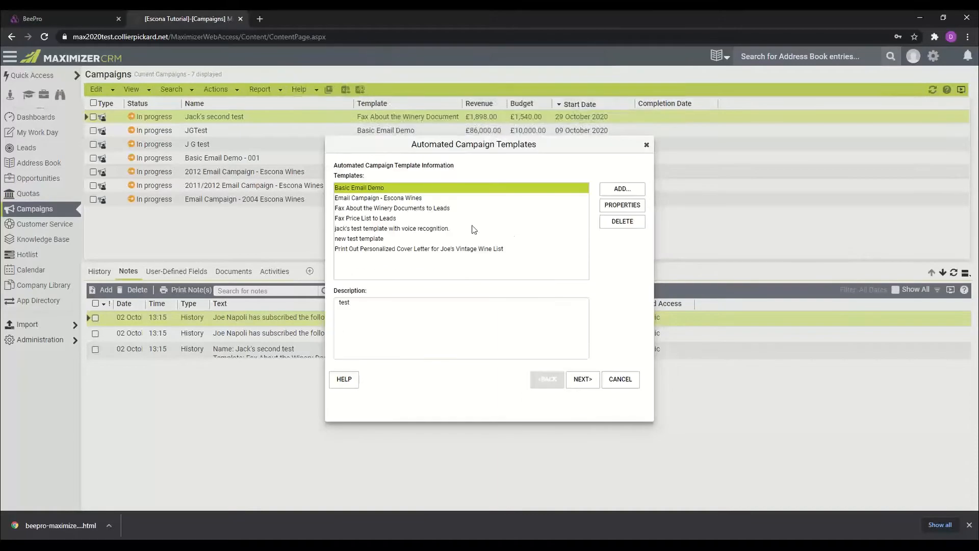
{"action": "left_click", "coordinate": [621, 188]}
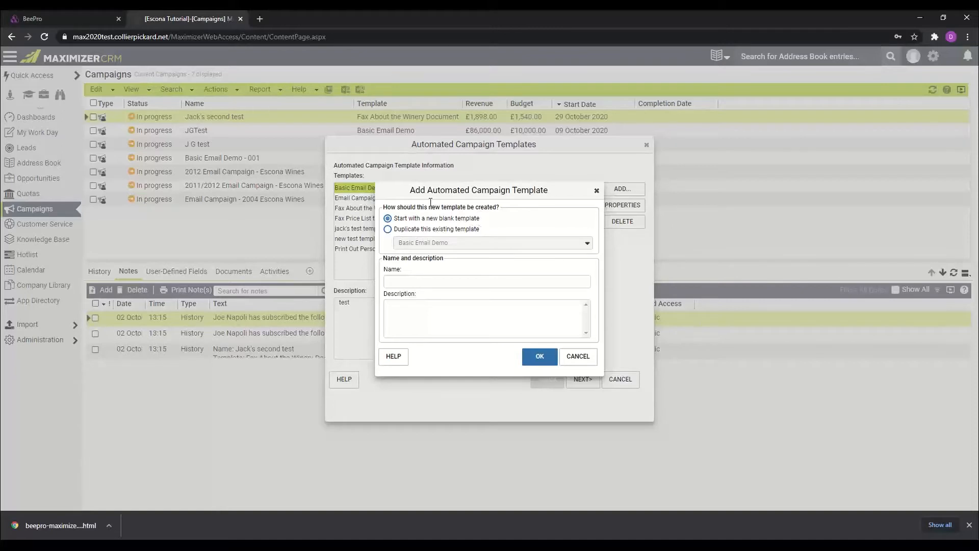
{"action": "type", "text": "20210208_Maximizer BeePro Tutorial"}
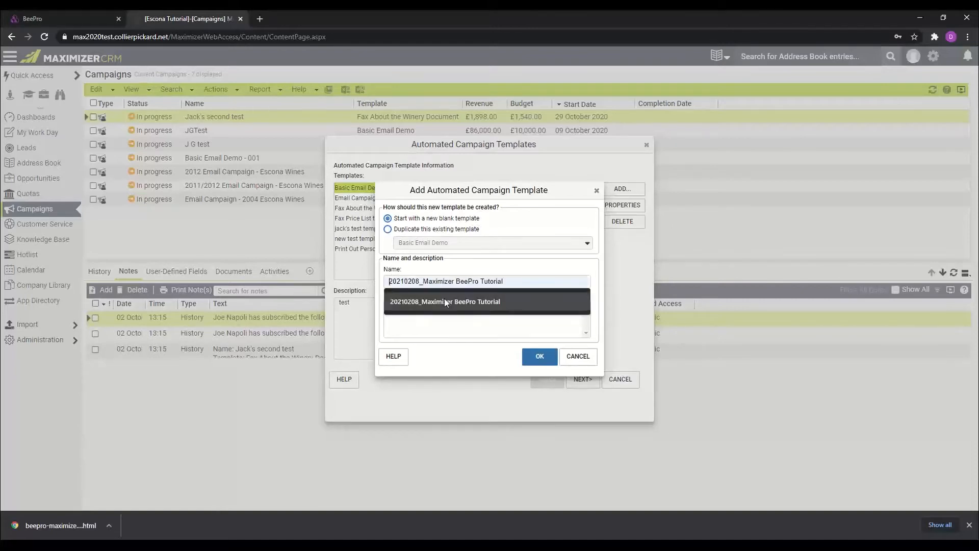
{"action": "left_click", "coordinate": [445, 301]}
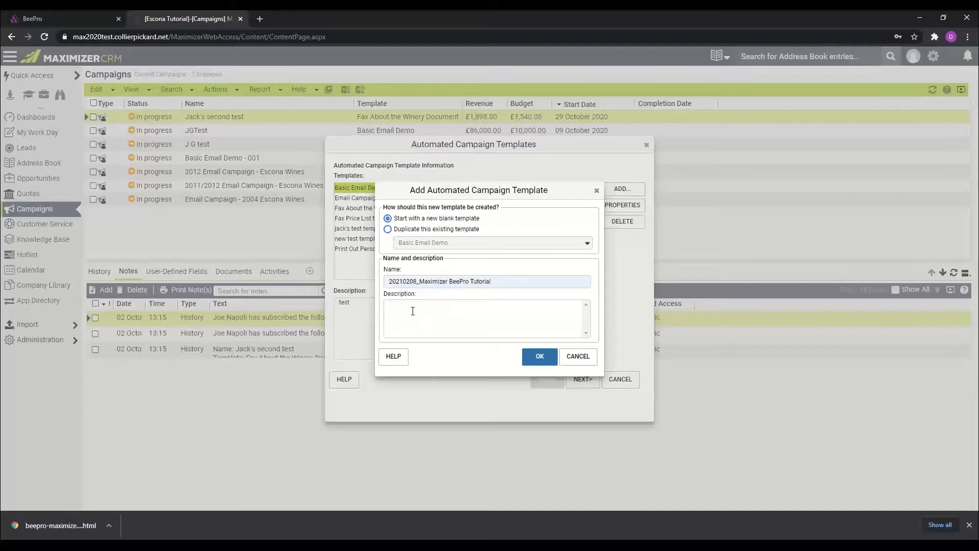
{"action": "mouse_move", "coordinate": [404, 319]}
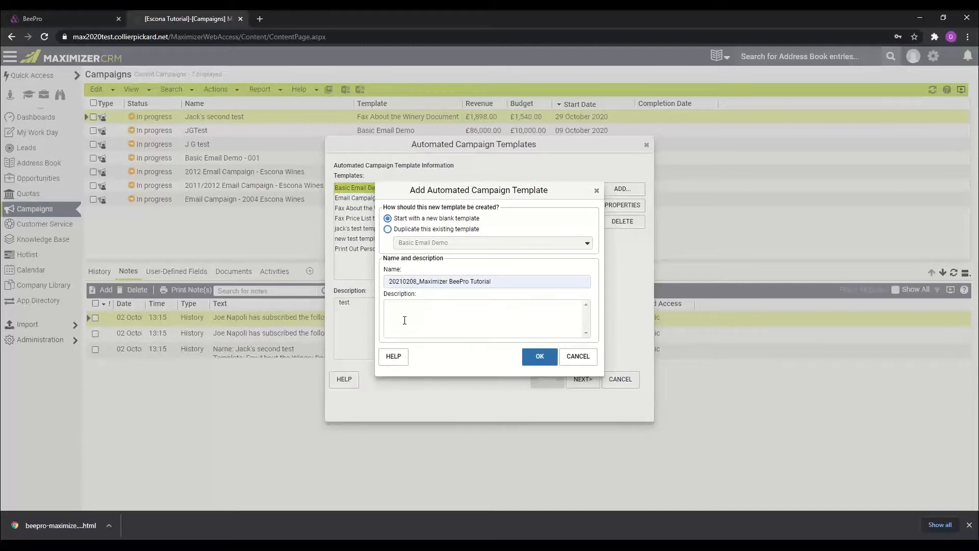
{"action": "left_click", "coordinate": [538, 356]}
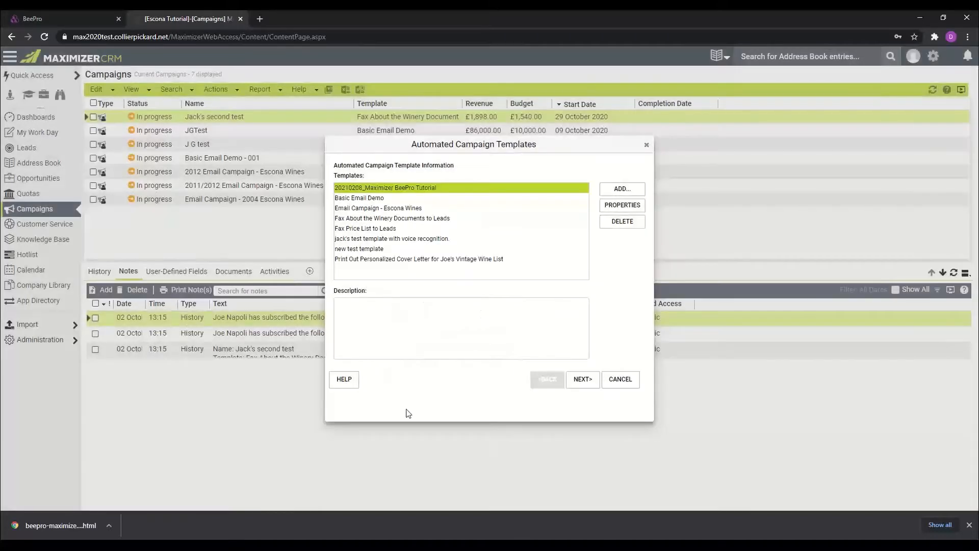
{"action": "mouse_move", "coordinate": [454, 196]}
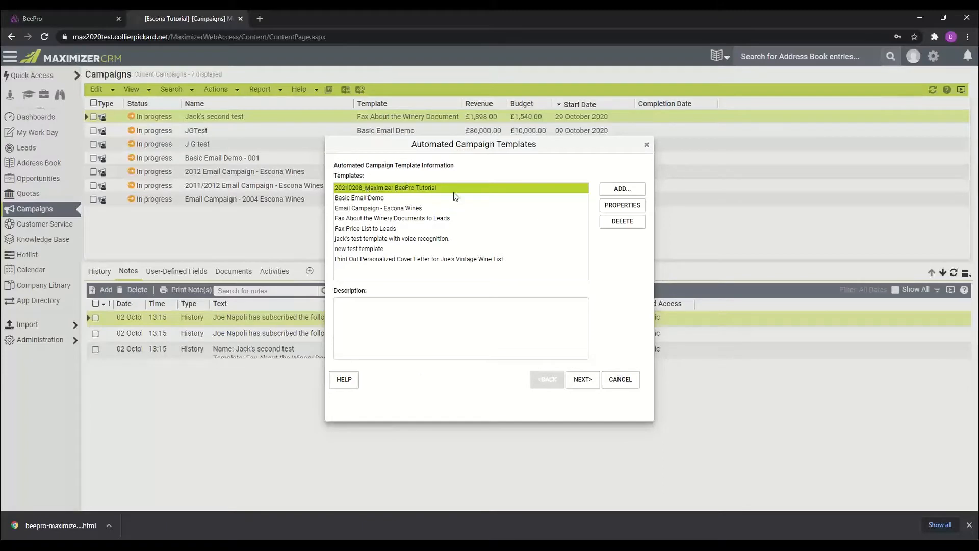
{"action": "left_click", "coordinate": [580, 379]}
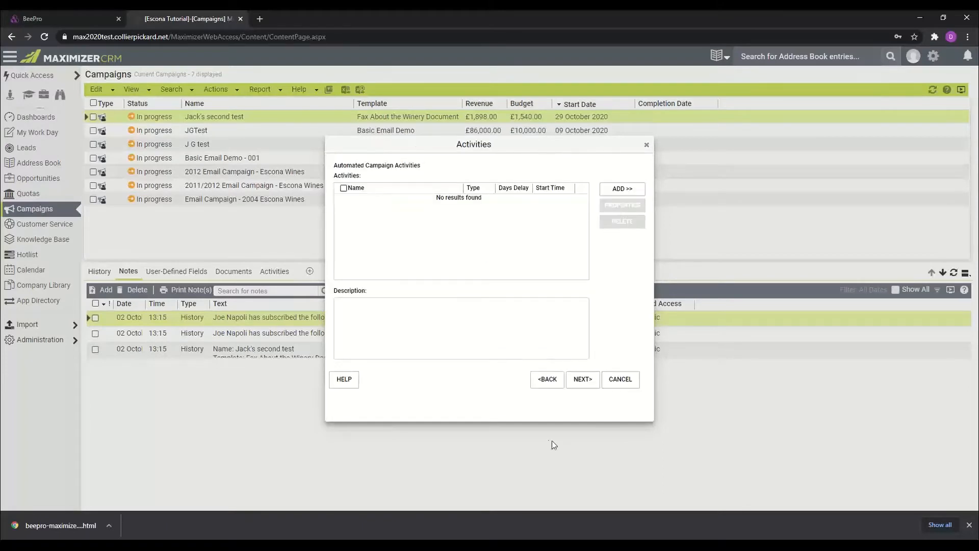
- Add an email activity named '20210208 Maximizer BeePro Tutorial' with subject 'Draft 1'
{"action": "left_click", "coordinate": [621, 189]}
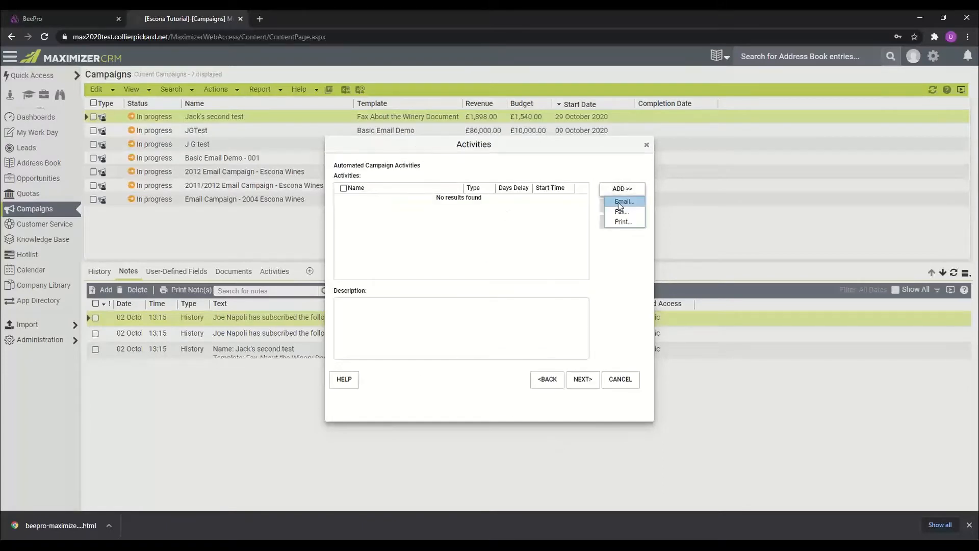
{"action": "left_click", "coordinate": [623, 201]}
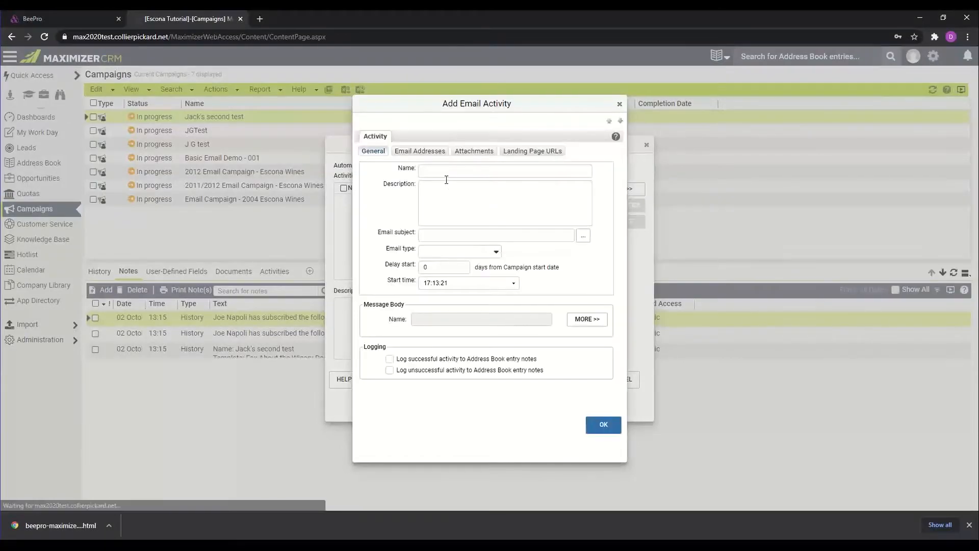
{"action": "type", "text": "20210208"}
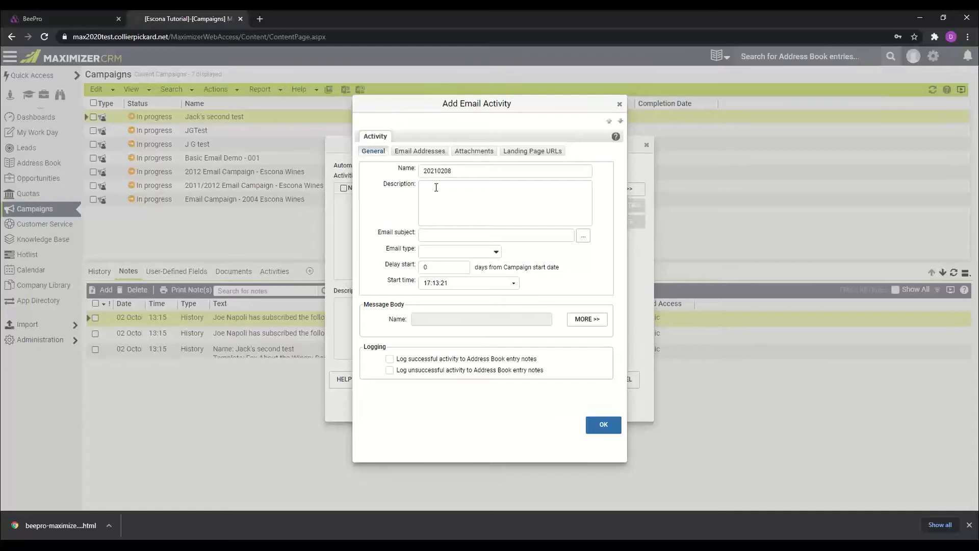
{"action": "type", "text": "Maximizer BeePro Tutor"}
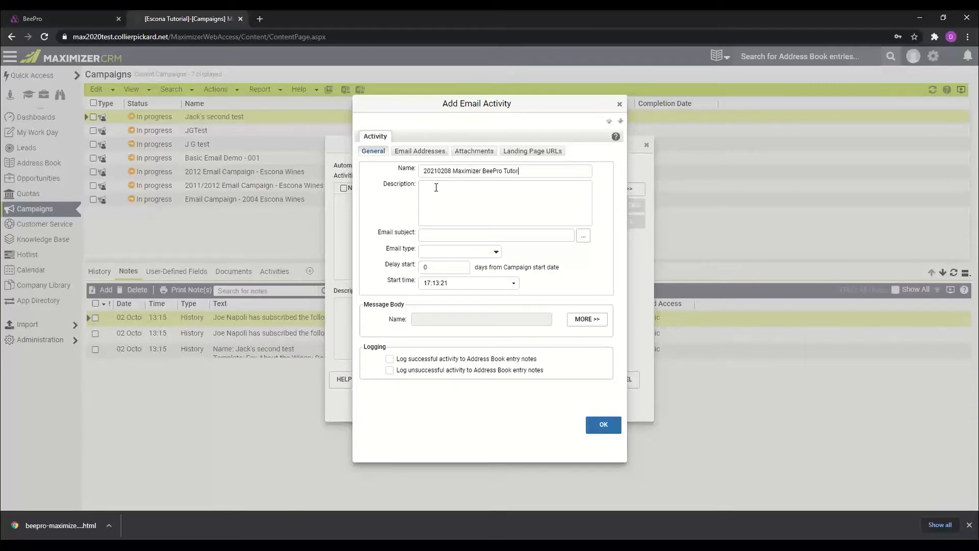
{"action": "type", "text": "ial"}
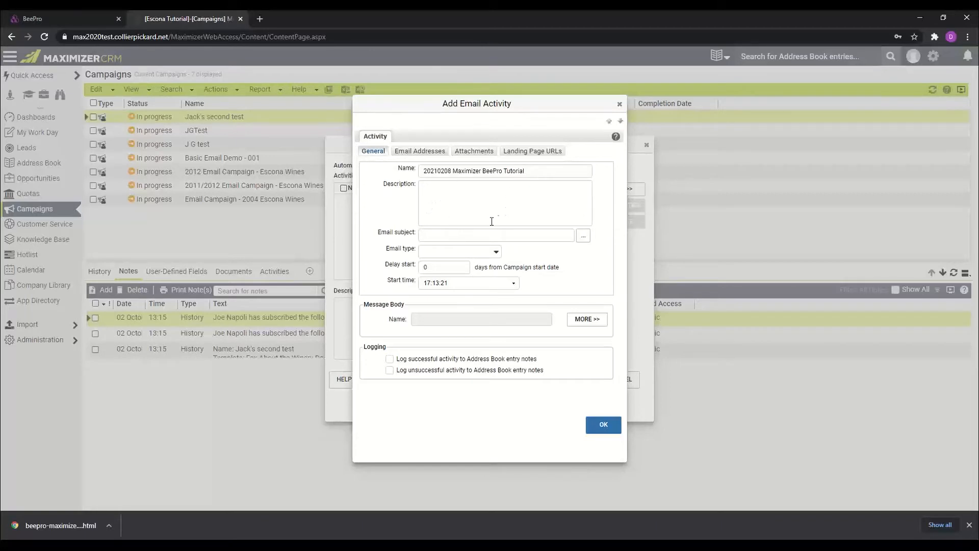
{"action": "left_click", "coordinate": [496, 235]}
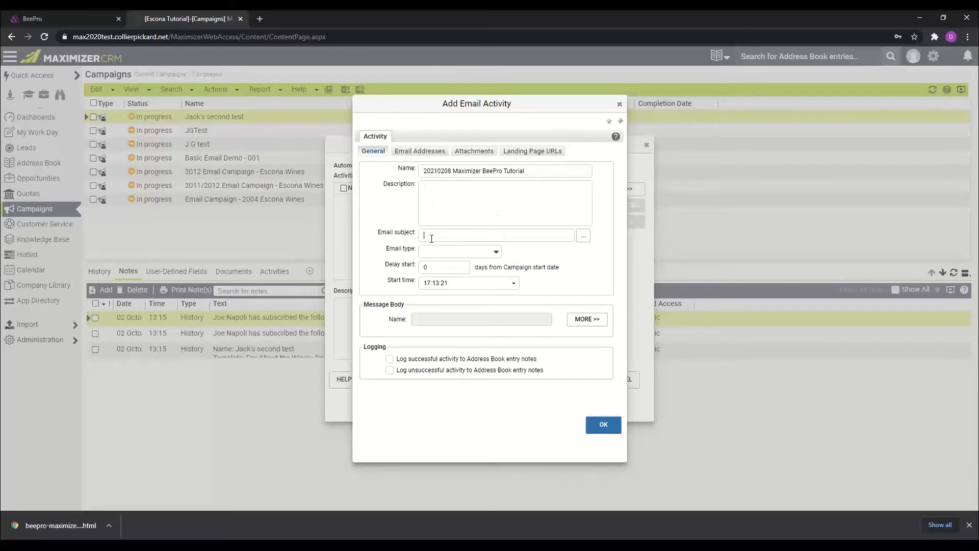
{"action": "type", "text": "Draft 1"}
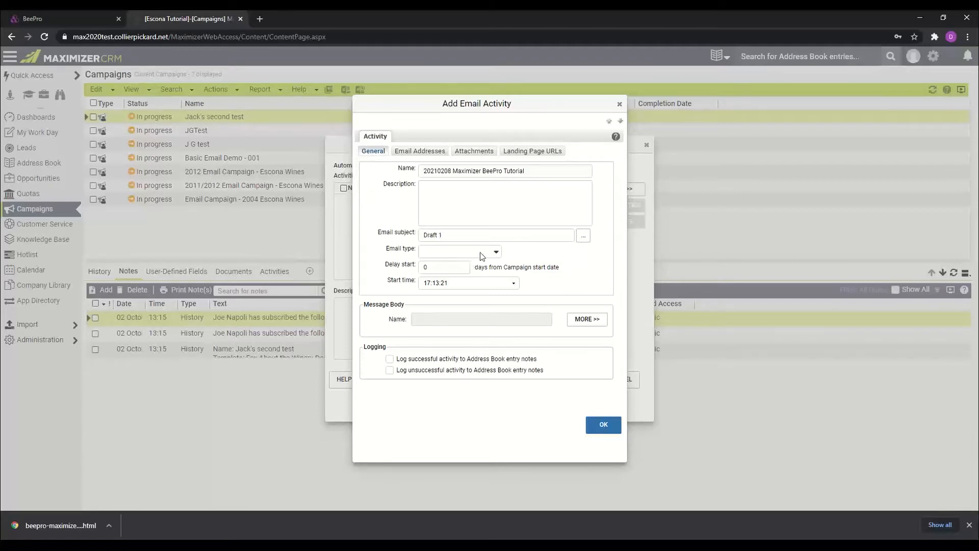
- Change the email activity's start time to 00:00:00, leaving Email type blank
{"action": "triple_click", "coordinate": [444, 267]}
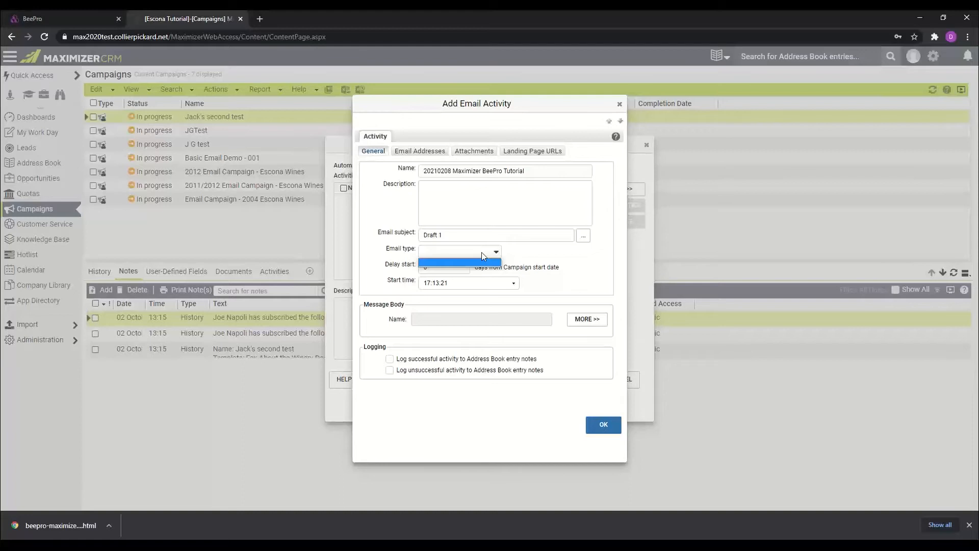
{"action": "left_click", "coordinate": [443, 266]}
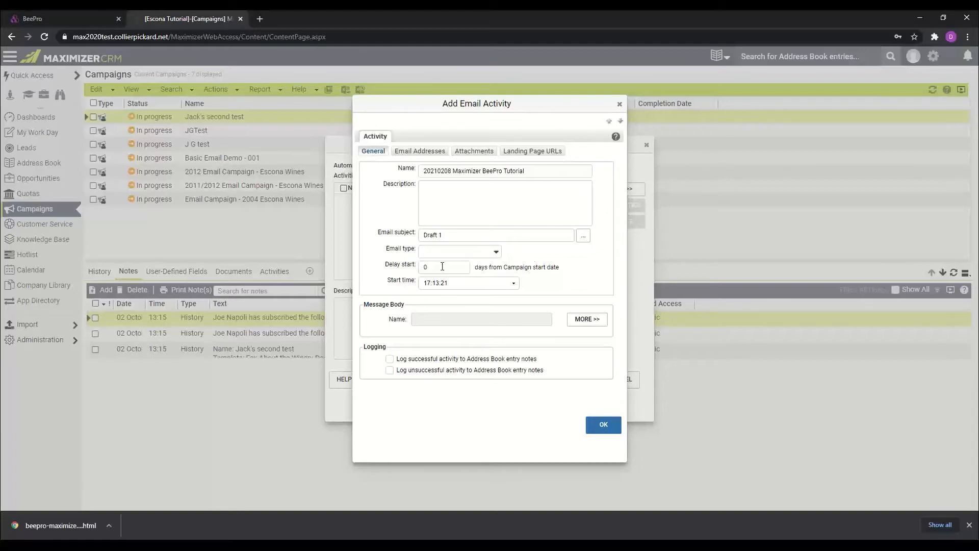
{"action": "mouse_move", "coordinate": [395, 275]}
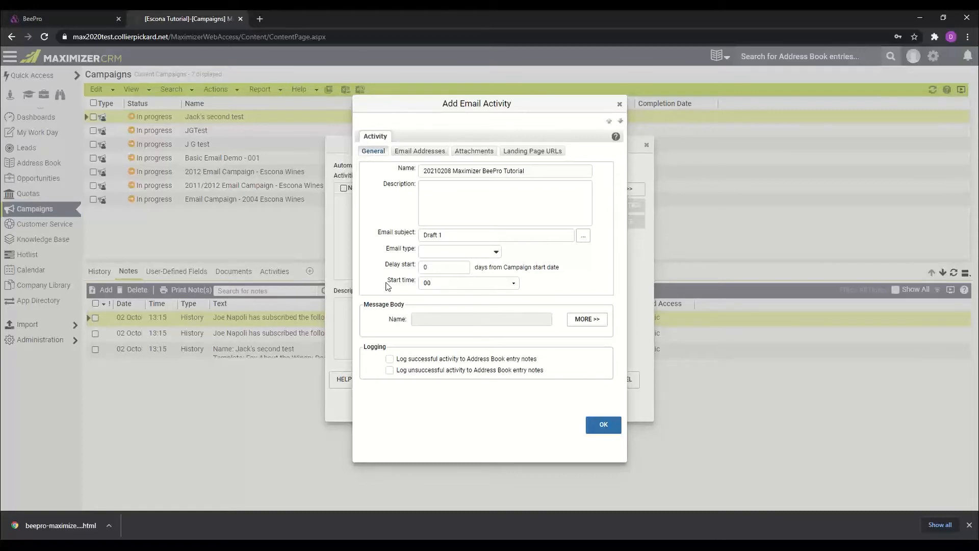
{"action": "type", "text": "00:00:00"}
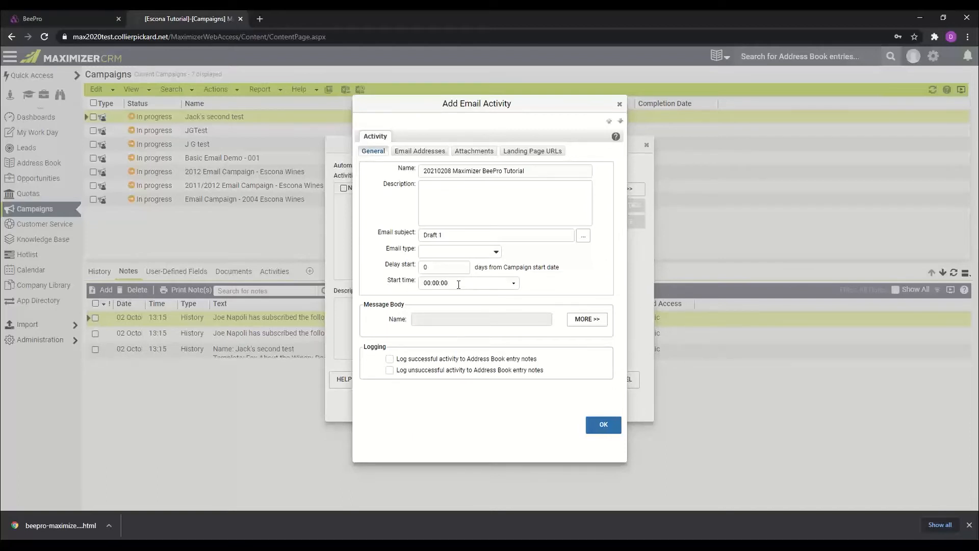
{"action": "mouse_move", "coordinate": [426, 355]}
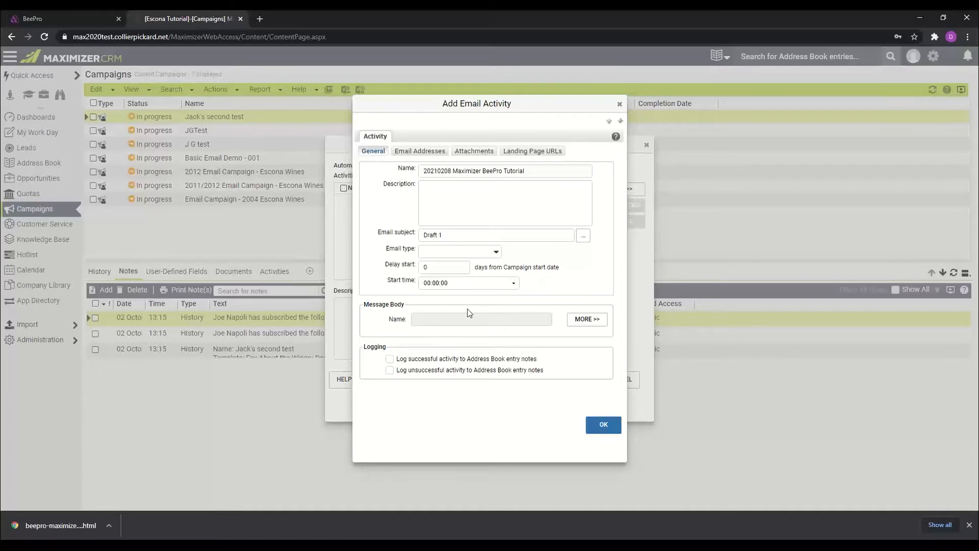
- Enable logging of successful and unsuccessful activity to Address Book entry notes
{"action": "left_click", "coordinate": [389, 359]}
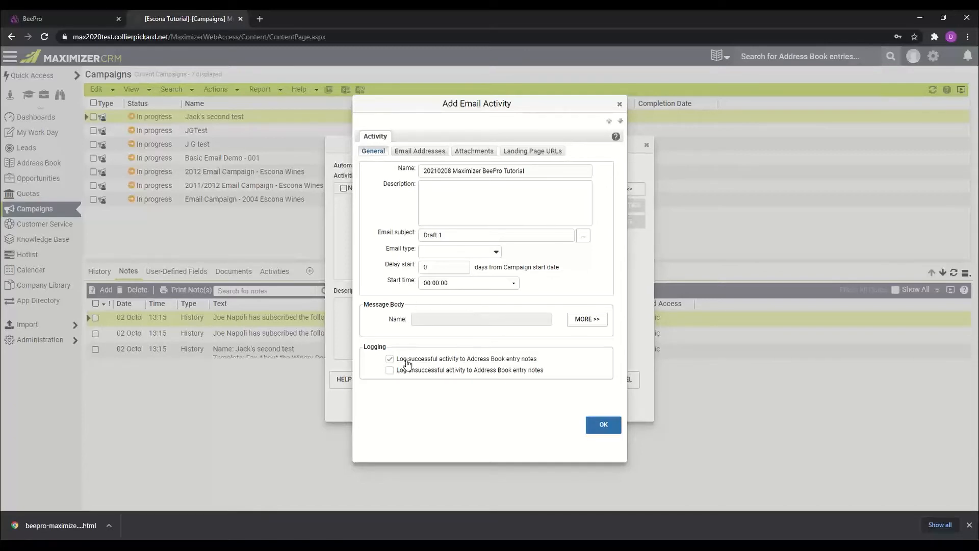
{"action": "left_click", "coordinate": [390, 370]}
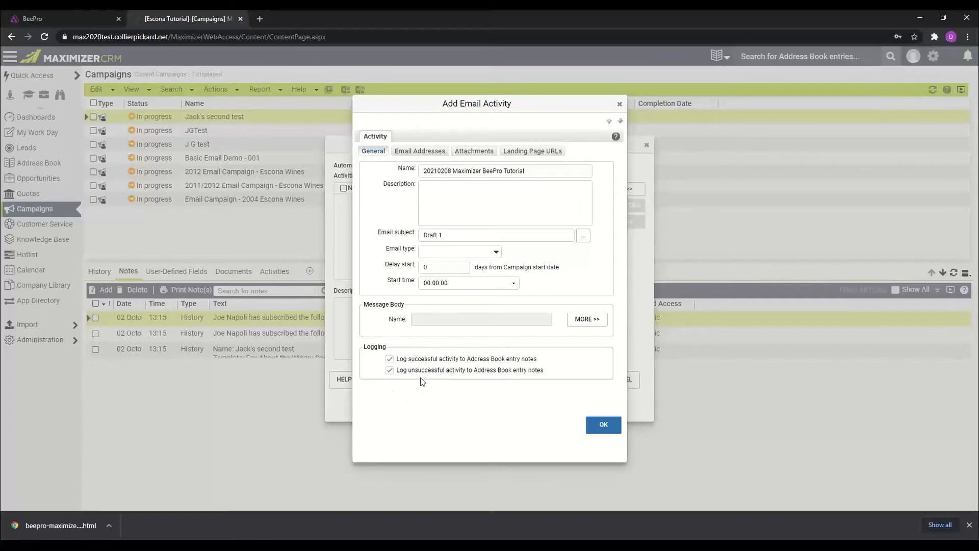
{"action": "mouse_move", "coordinate": [579, 337]}
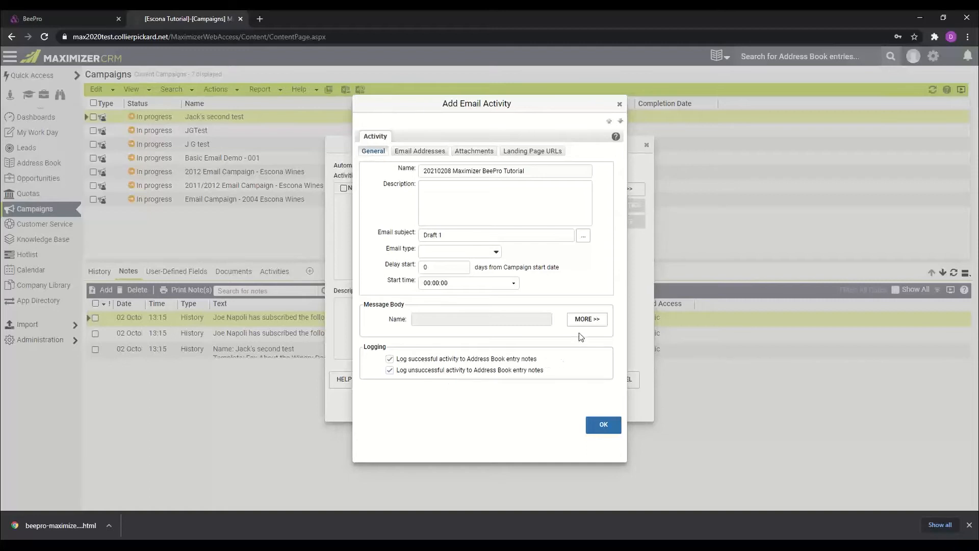
- Upload the exported BeePro HTML file and use it as the email's message body
{"action": "left_click", "coordinate": [586, 319]}
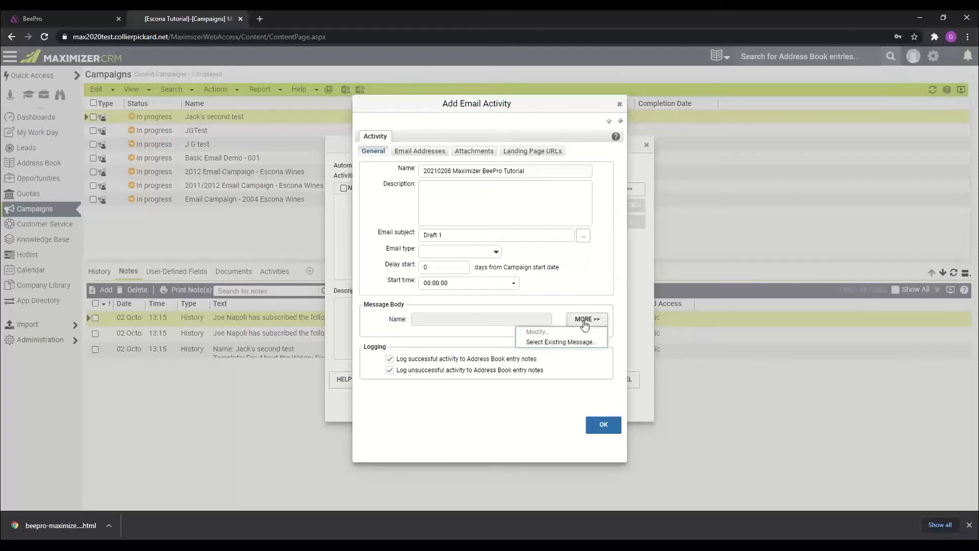
{"action": "mouse_move", "coordinate": [560, 341]}
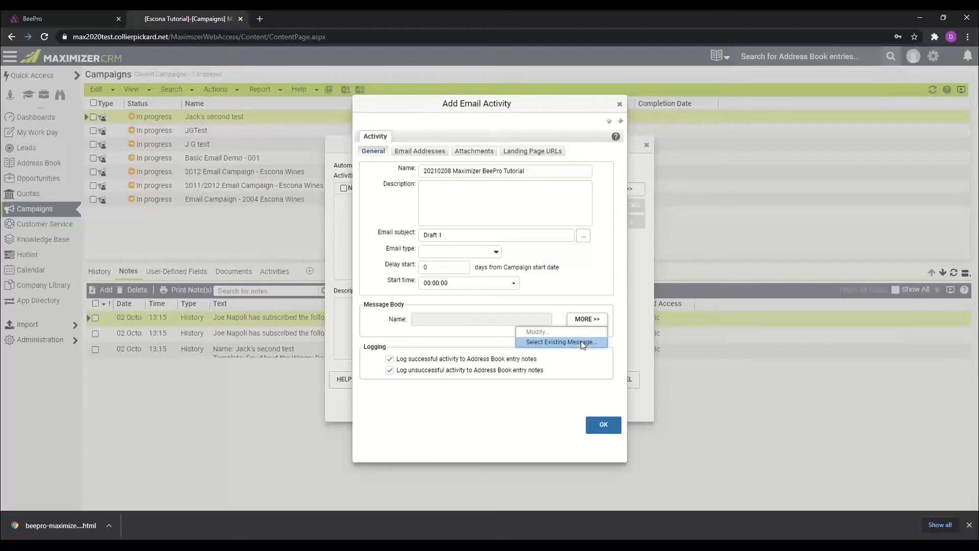
{"action": "left_click", "coordinate": [560, 342]}
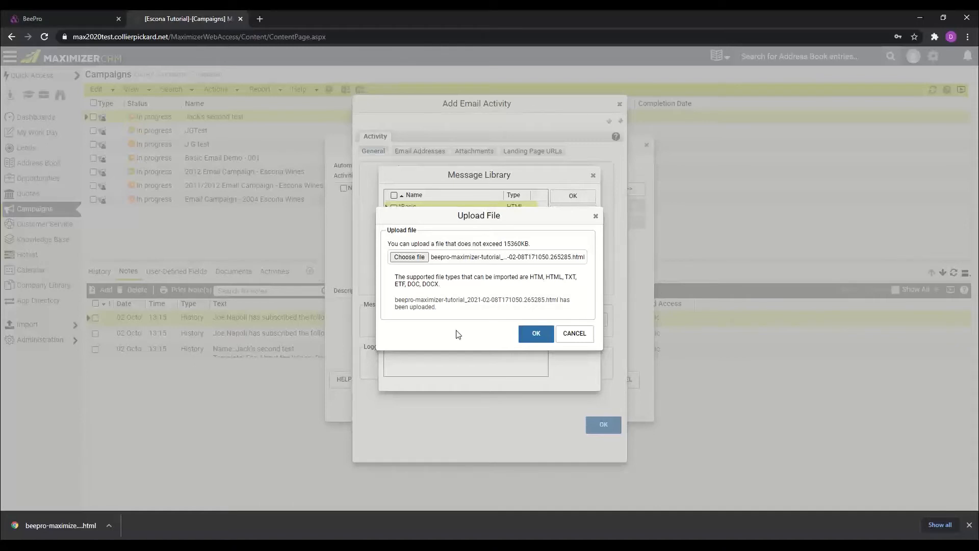
{"action": "mouse_move", "coordinate": [514, 261]}
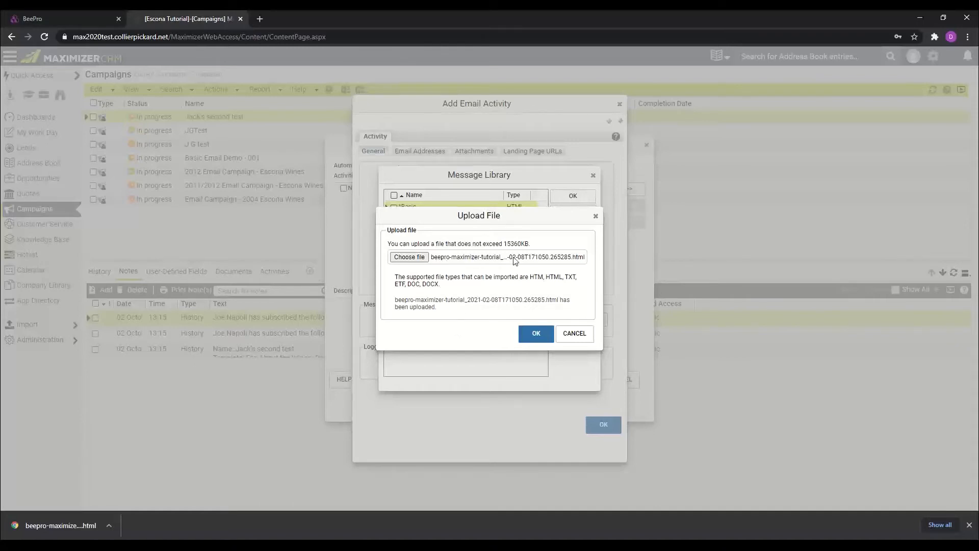
{"action": "left_click", "coordinate": [535, 333]}
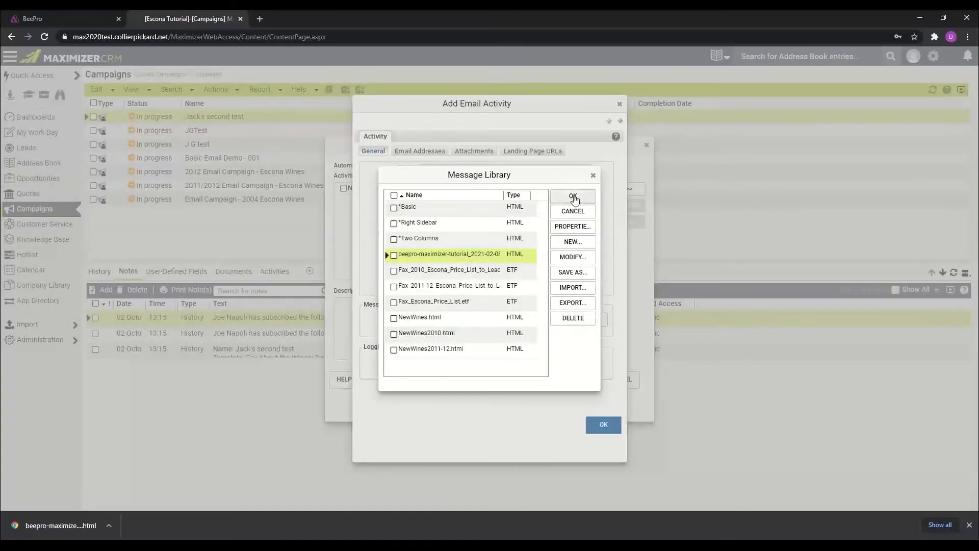
{"action": "left_click", "coordinate": [572, 195]}
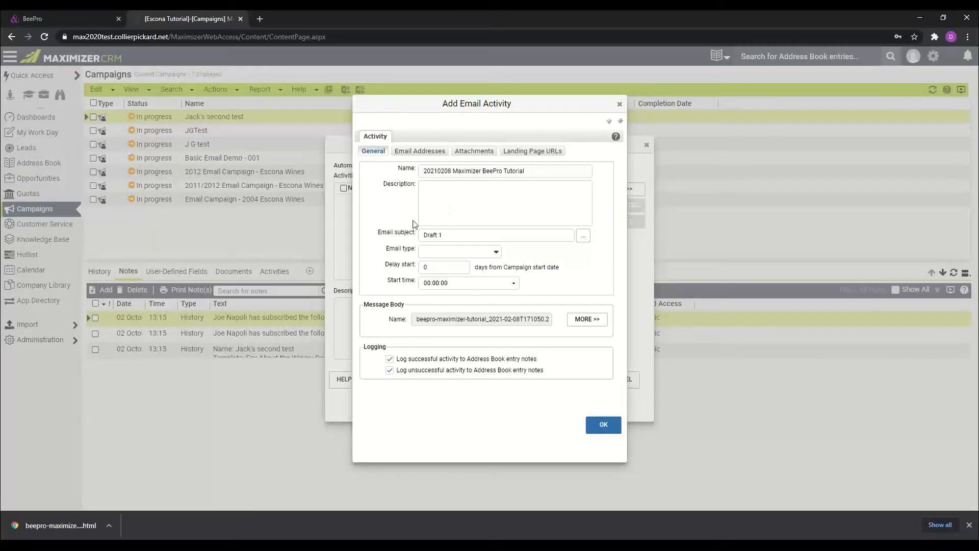
{"action": "mouse_move", "coordinate": [456, 348]}
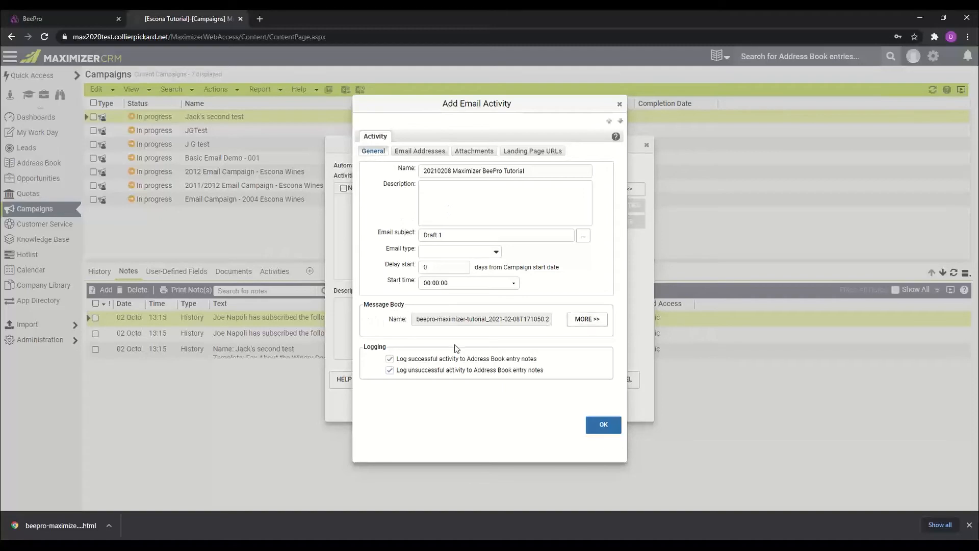
{"action": "mouse_move", "coordinate": [400, 347]}
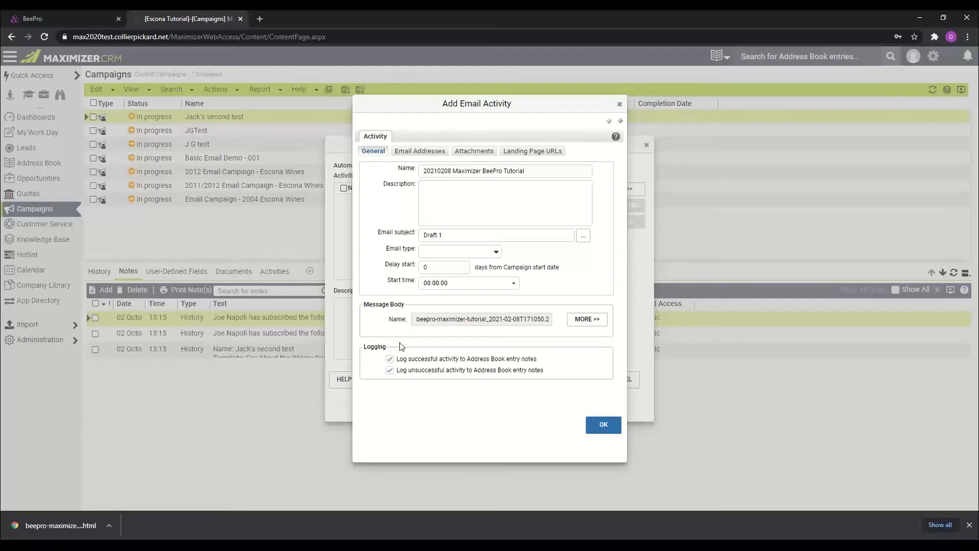
{"action": "left_click", "coordinate": [420, 150]}
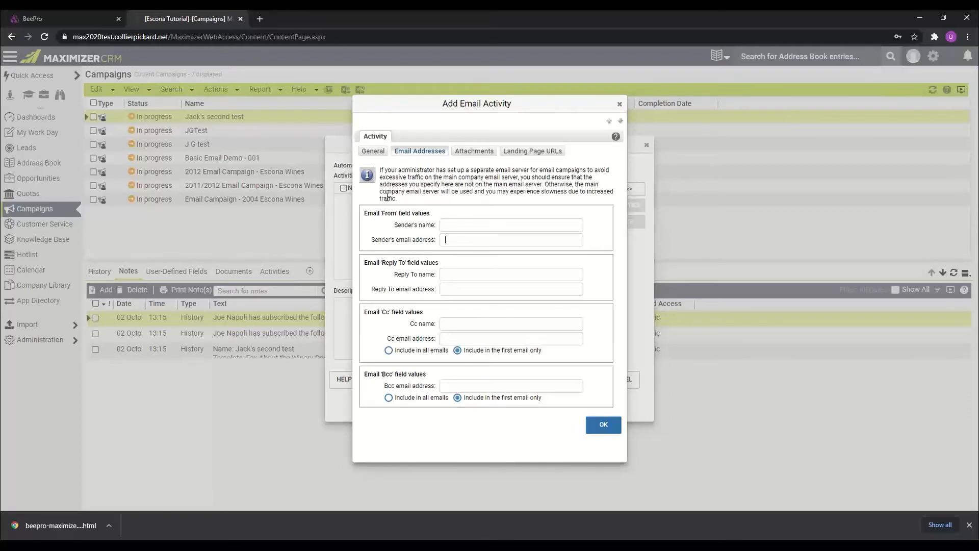
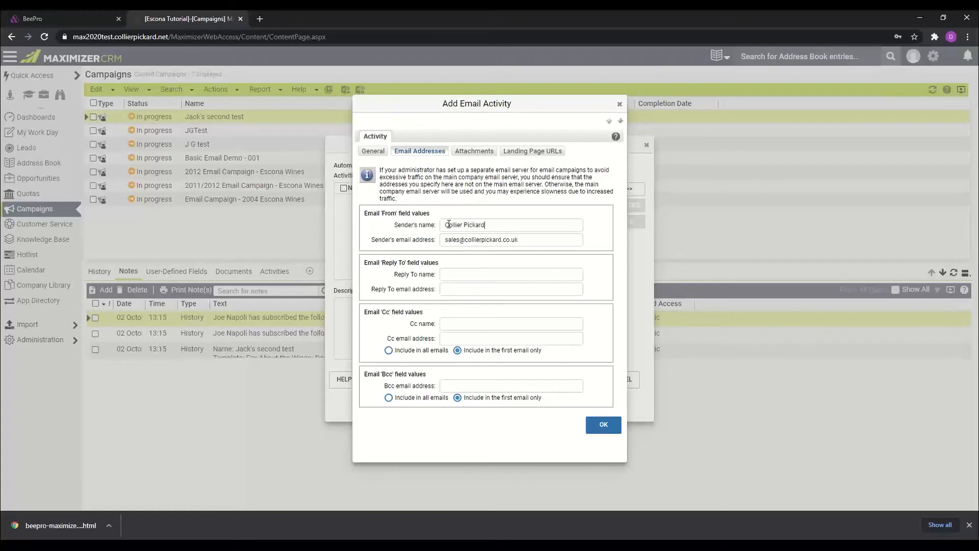
{"action": "double_click", "coordinate": [481, 239]}
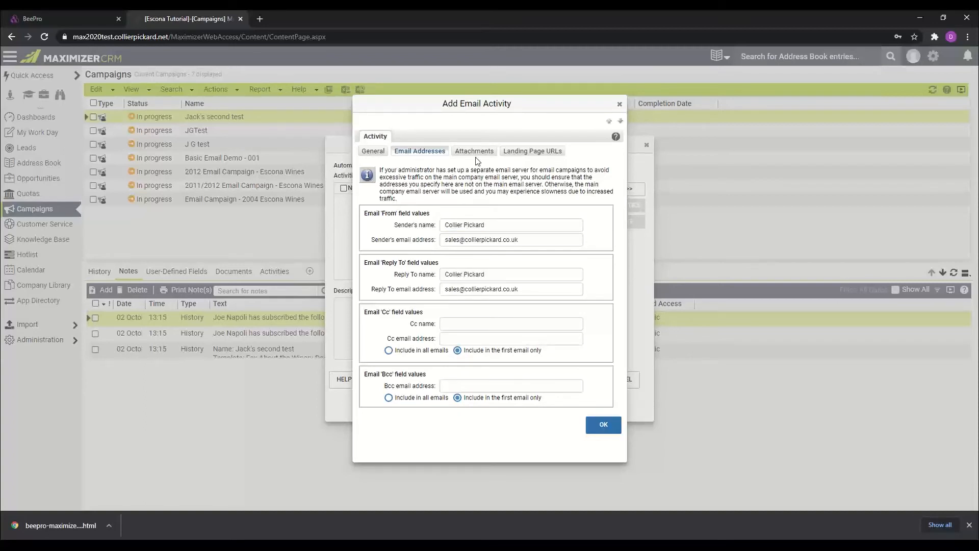
- Review the Attachments and Landing Page URLs tabs, then save the email activity
{"action": "left_click", "coordinate": [474, 150]}
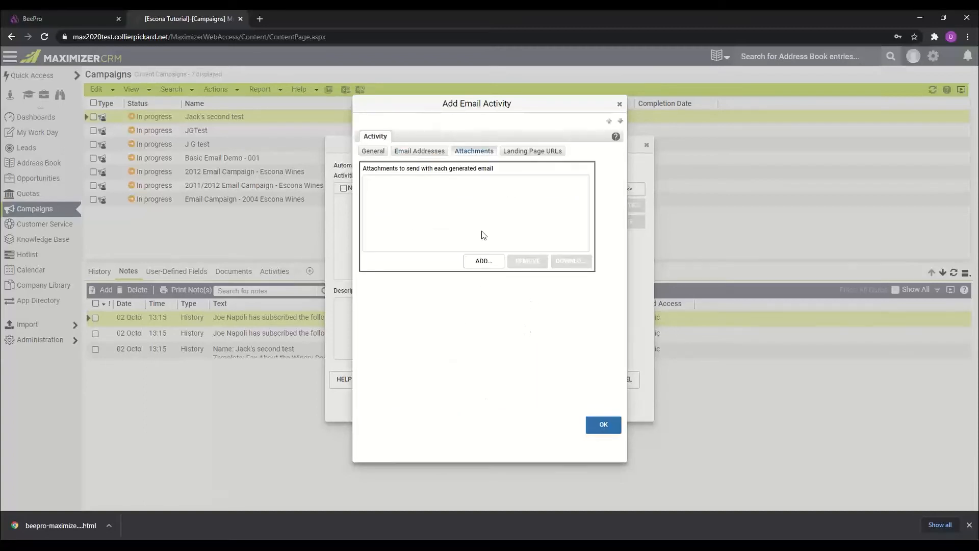
{"action": "mouse_move", "coordinate": [517, 155]}
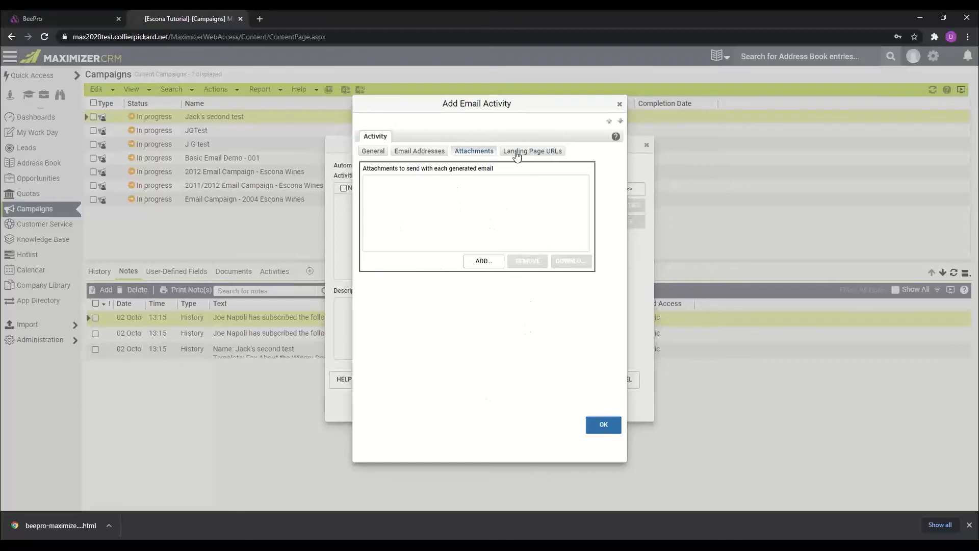
{"action": "left_click", "coordinate": [531, 150]}
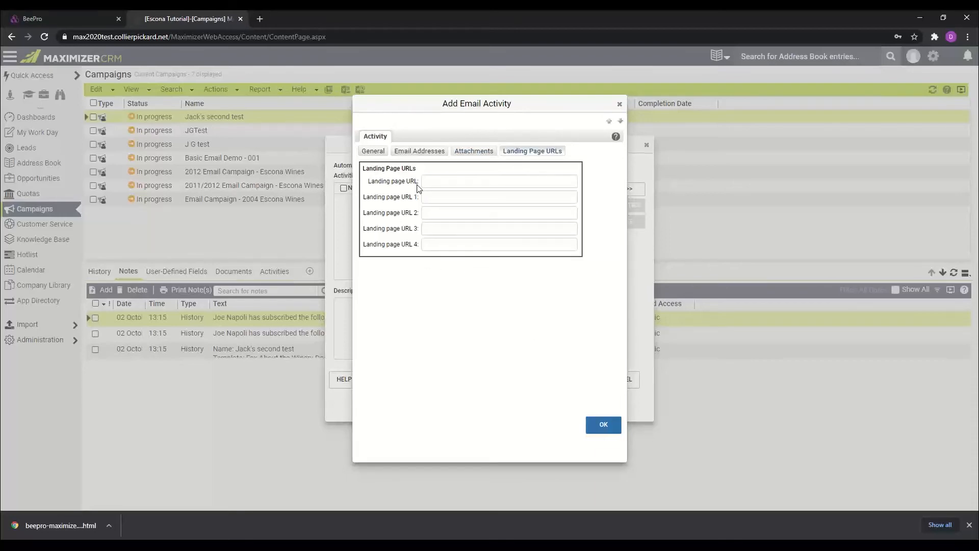
{"action": "mouse_move", "coordinate": [405, 257]}
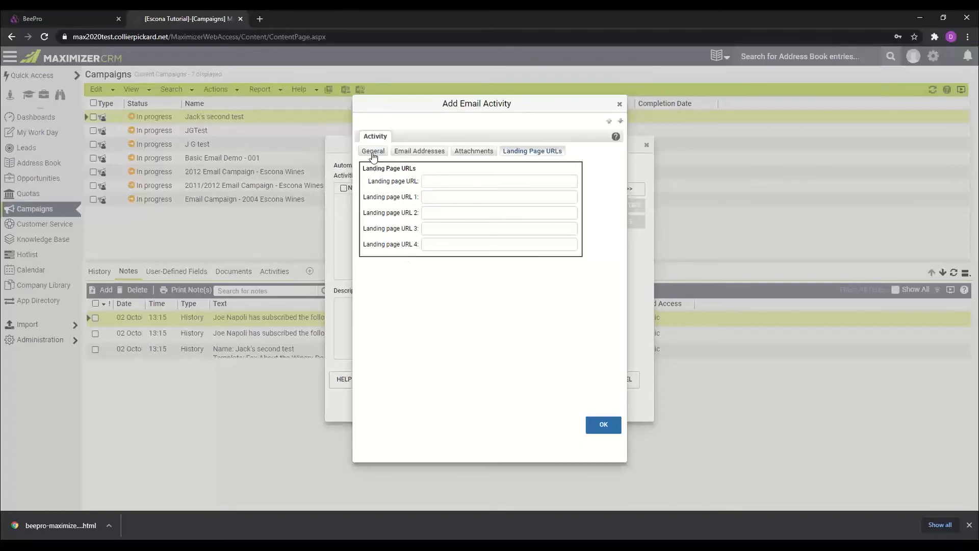
{"action": "left_click", "coordinate": [602, 425]}
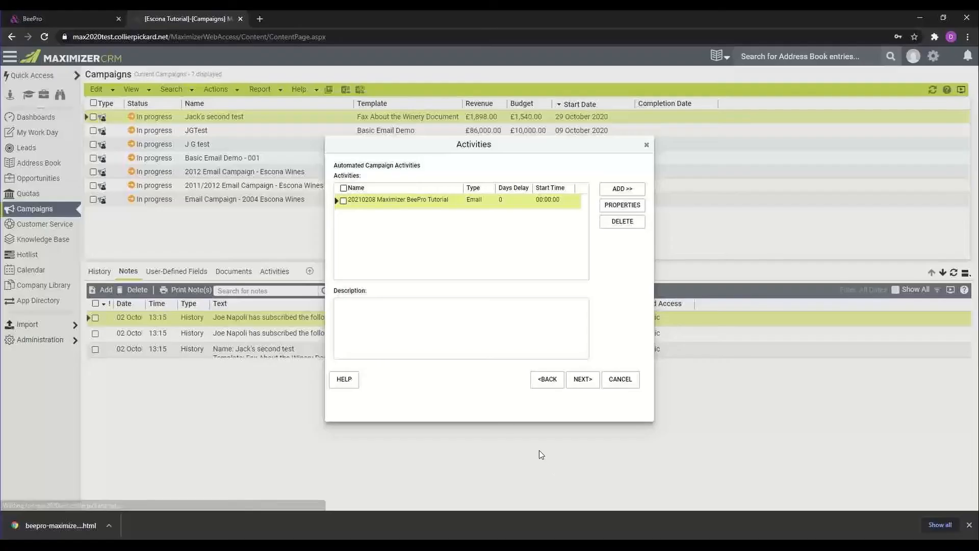
- Advance past the Activities and Automated Campaign Information pages to the Subscribers step
{"action": "left_click", "coordinate": [582, 379]}
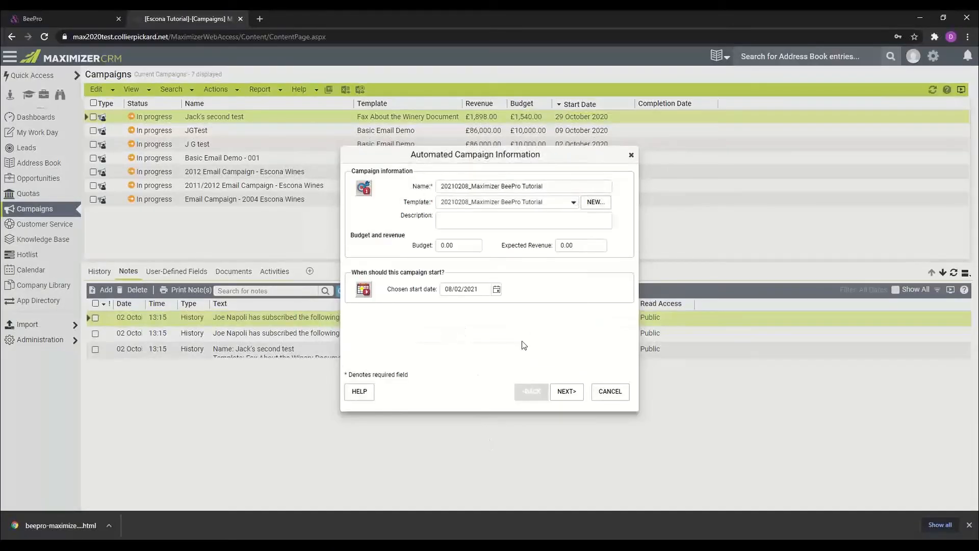
{"action": "left_click", "coordinate": [565, 391]}
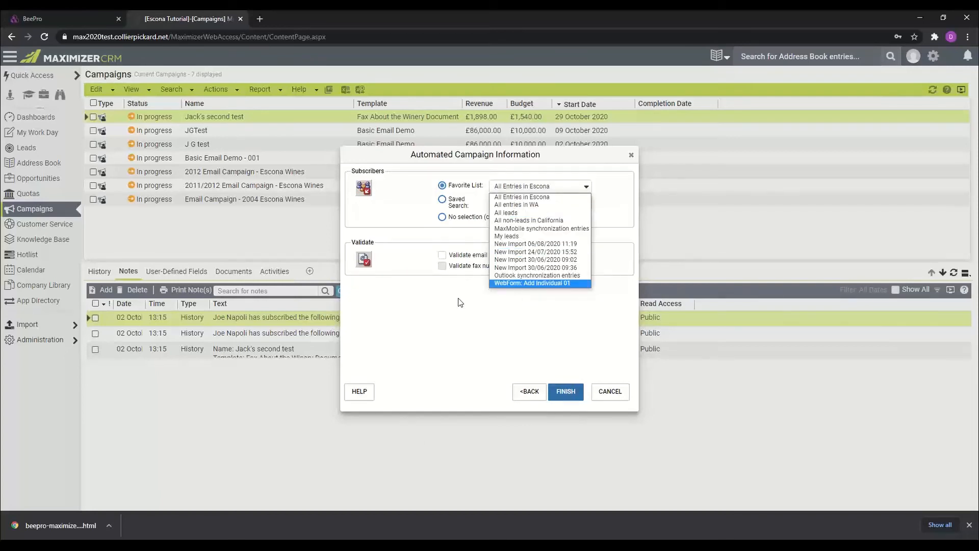
- Send the campaign to the *All Companies saved search and finish the wizard
{"action": "left_click", "coordinate": [443, 199]}
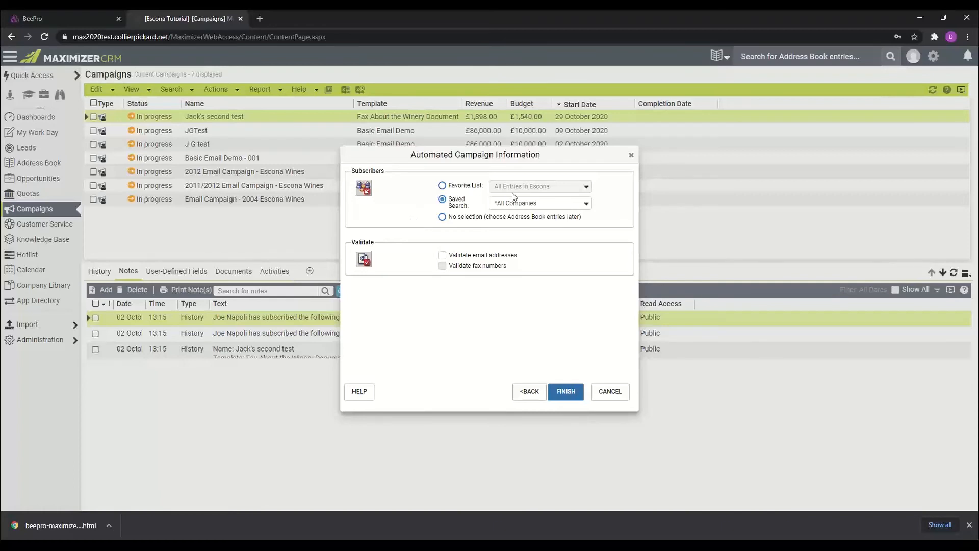
{"action": "left_click", "coordinate": [585, 202]}
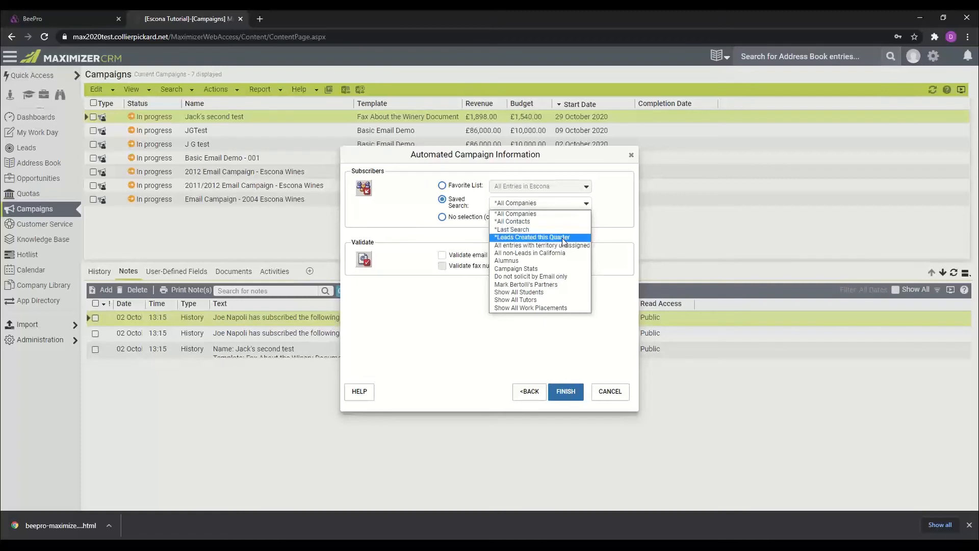
{"action": "mouse_move", "coordinate": [540, 245]}
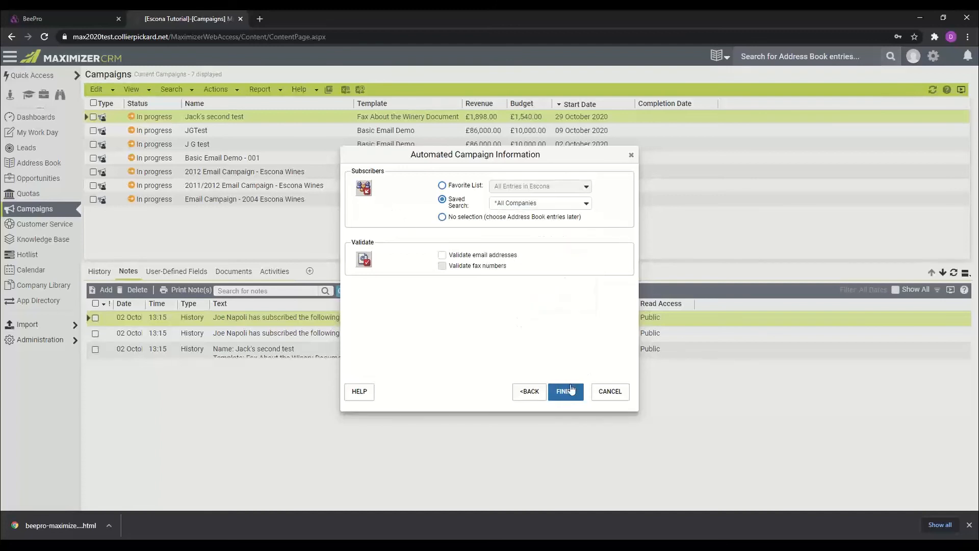
{"action": "left_click", "coordinate": [565, 391]}
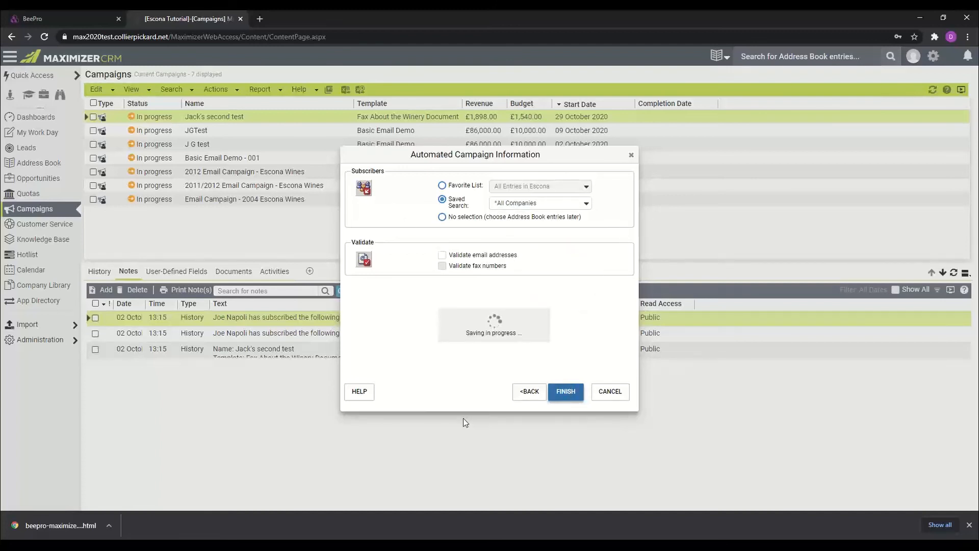
{"action": "mouse_move", "coordinate": [461, 389]}
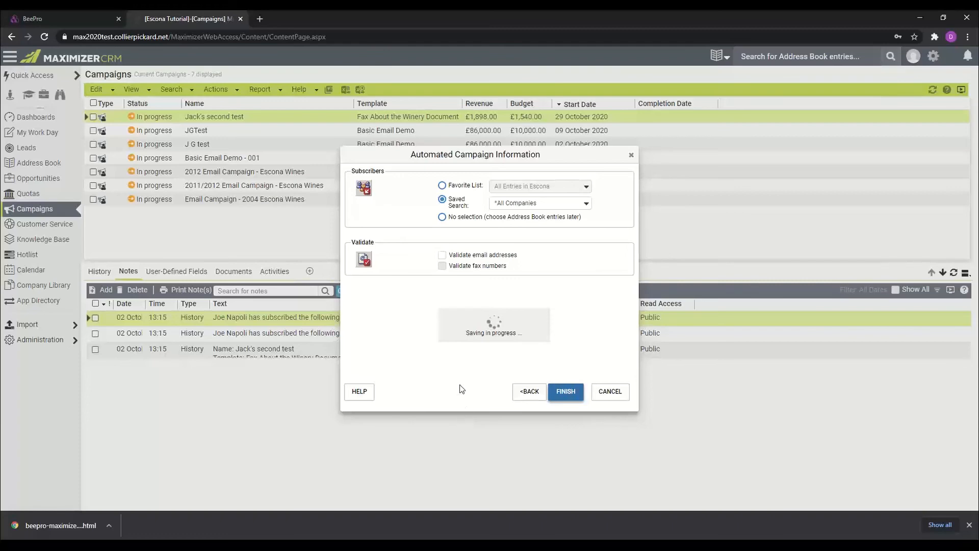
{"action": "mouse_move", "coordinate": [458, 372]}
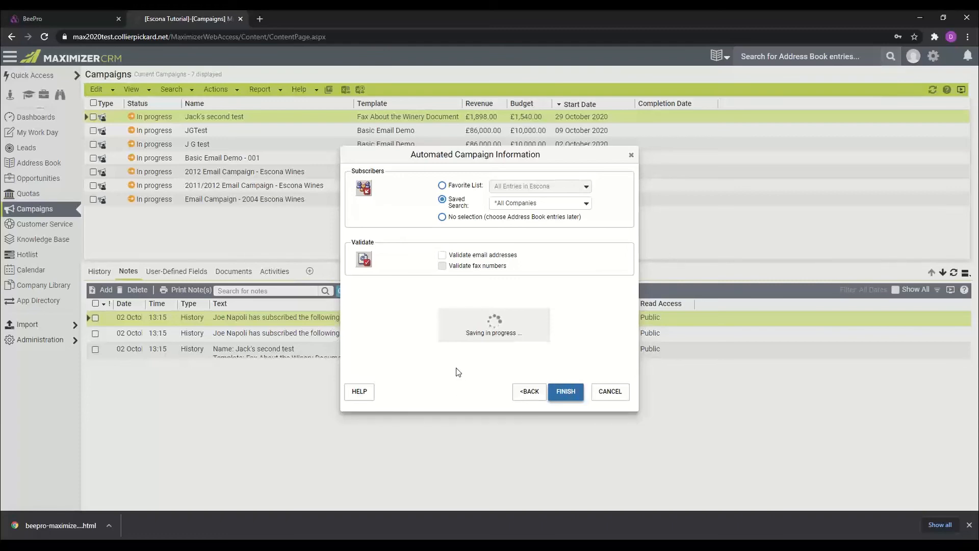
- Open the '20210208_Maximizer BeePro Tutorial' campaign from the top of the Campaigns list
{"action": "left_click", "coordinate": [564, 392]}
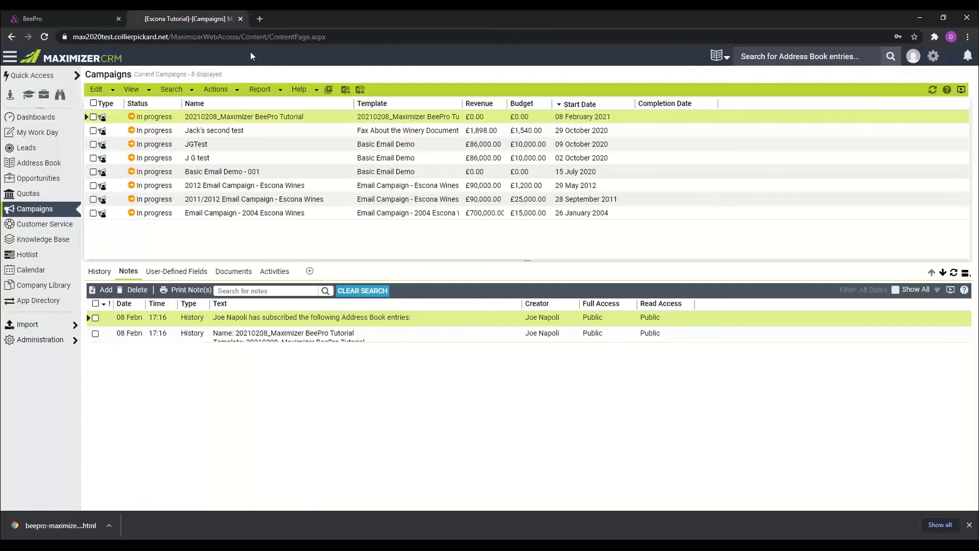
{"action": "mouse_move", "coordinate": [276, 81]}
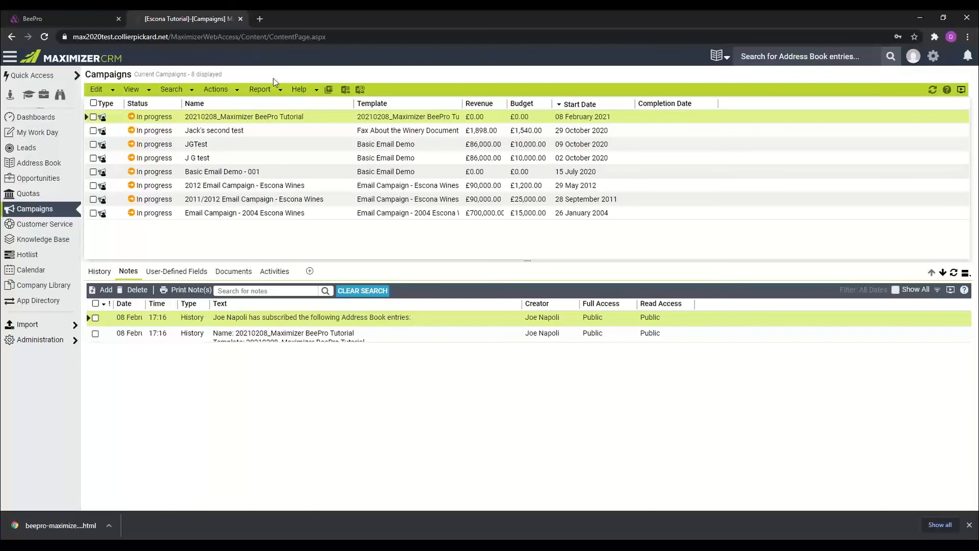
{"action": "double_click", "coordinate": [244, 116]}
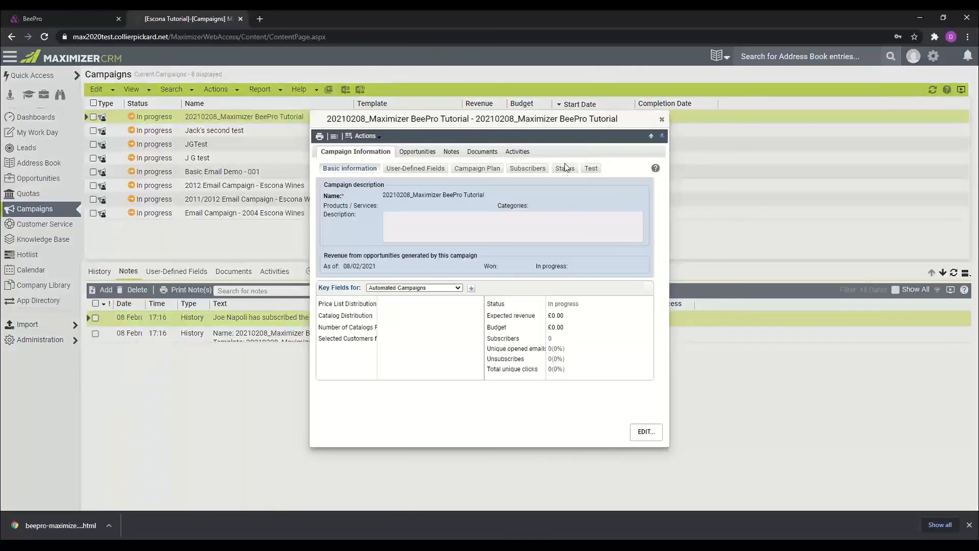
- Show the Test tab and cancel adding Address Book entries, leaving none assigned
{"action": "left_click", "coordinate": [590, 168]}
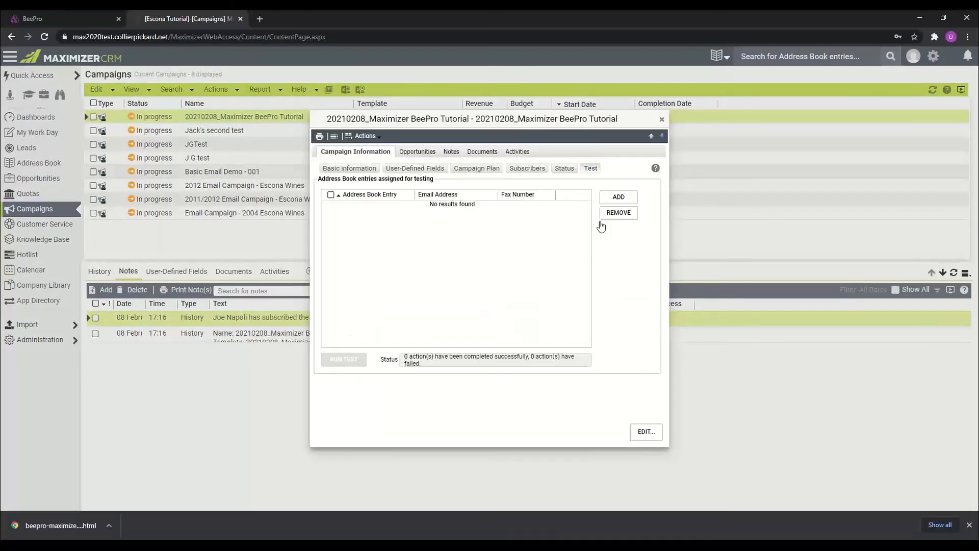
{"action": "left_click", "coordinate": [618, 196]}
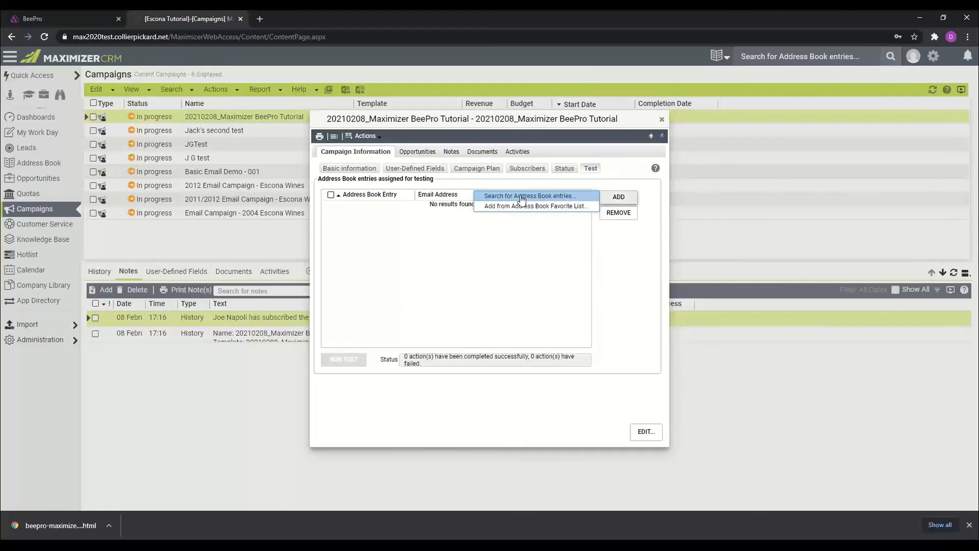
{"action": "left_click", "coordinate": [530, 196]}
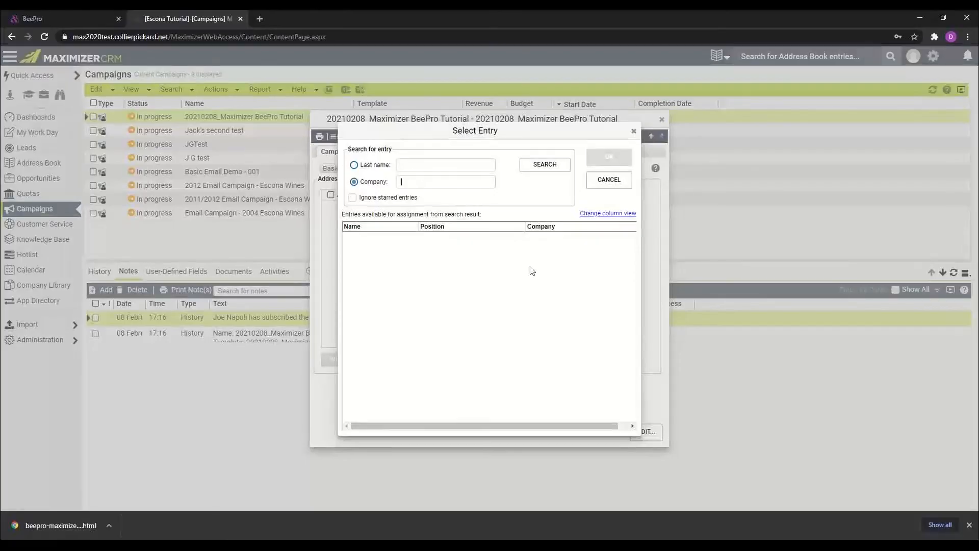
{"action": "left_click", "coordinate": [607, 179]}
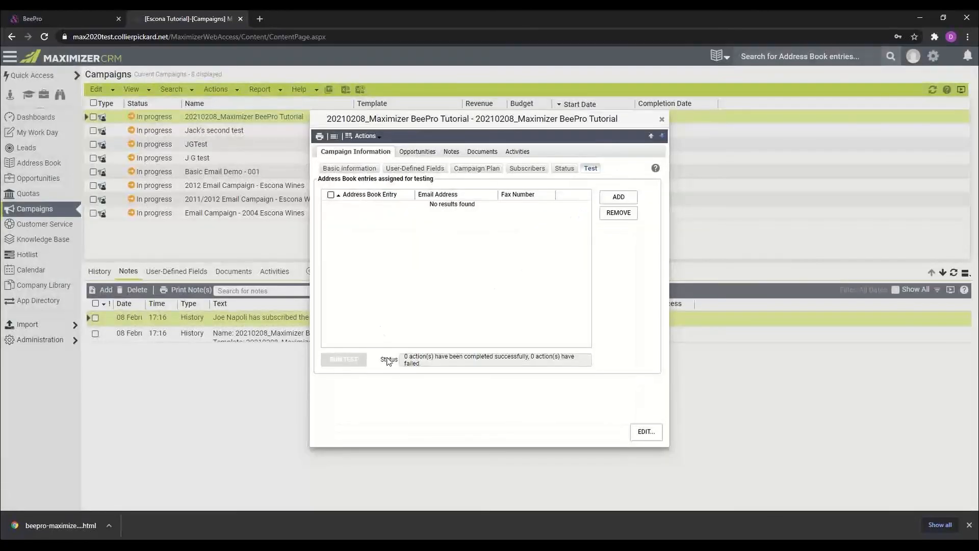